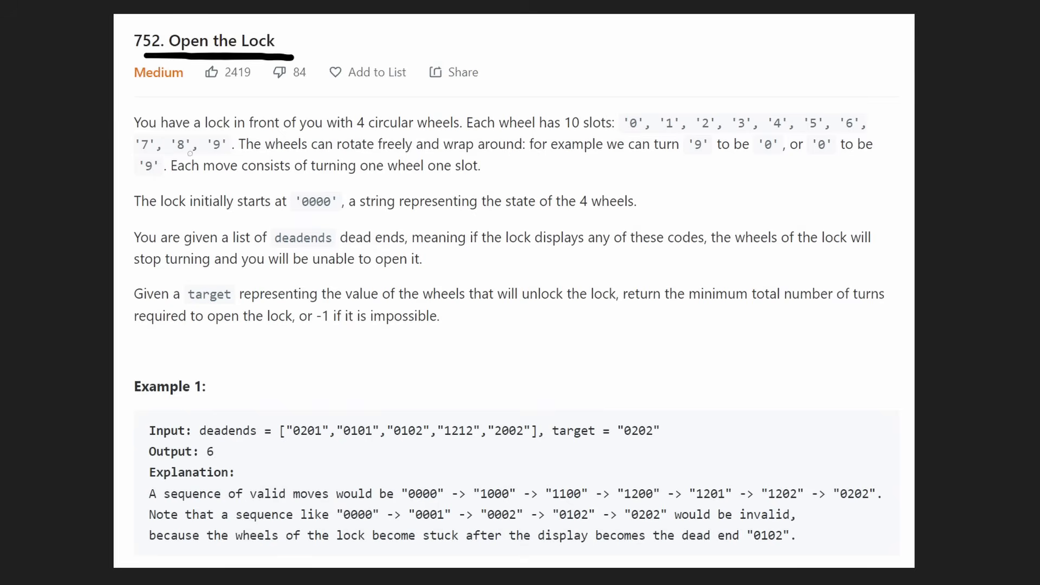
mouse_move(342, 199)
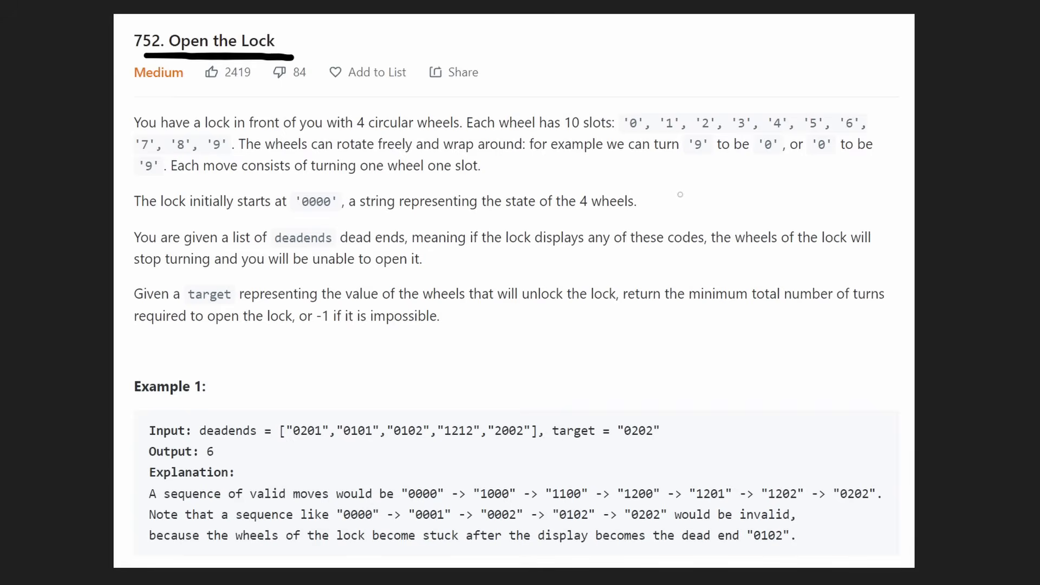
Sketch the starting combination 0000 with an arrow beside the Open the Lock statement.
left_click_drag(690, 176, 677, 212)
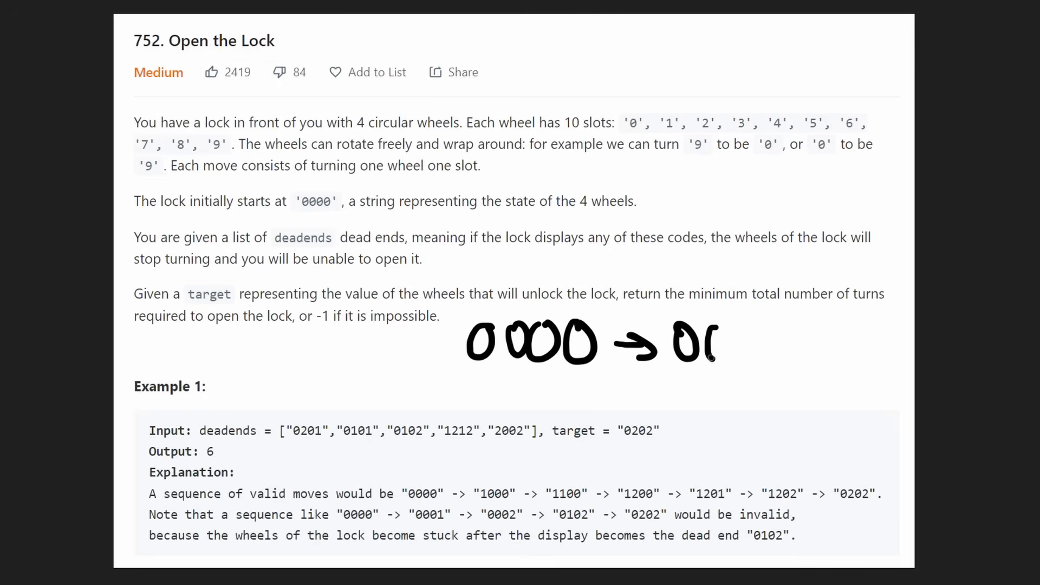
Annotate 0000 → 0001 and circle a combination in Example 1's input.
left_click_drag(690, 345, 796, 358)
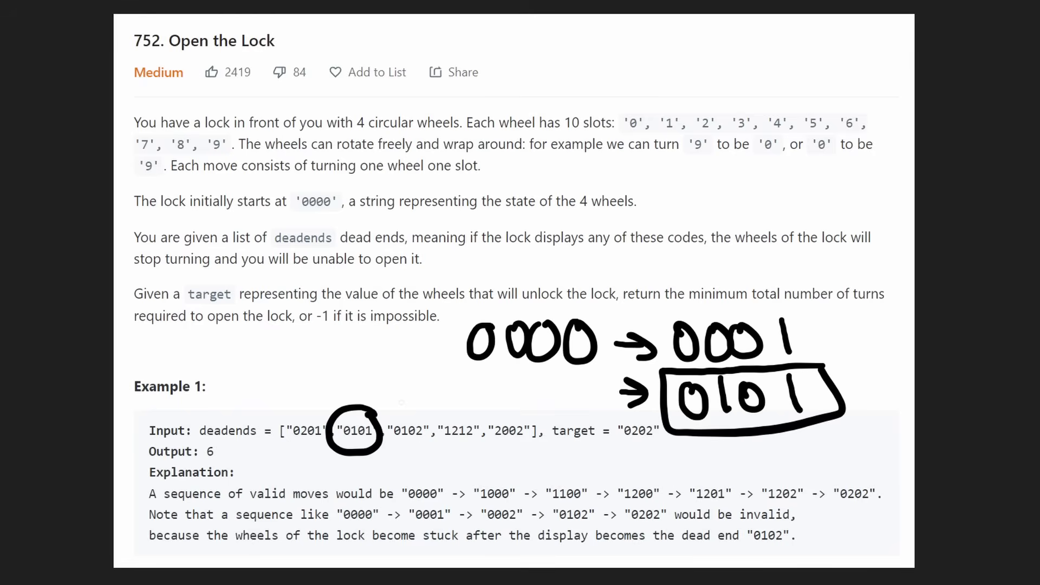
mouse_move(357, 341)
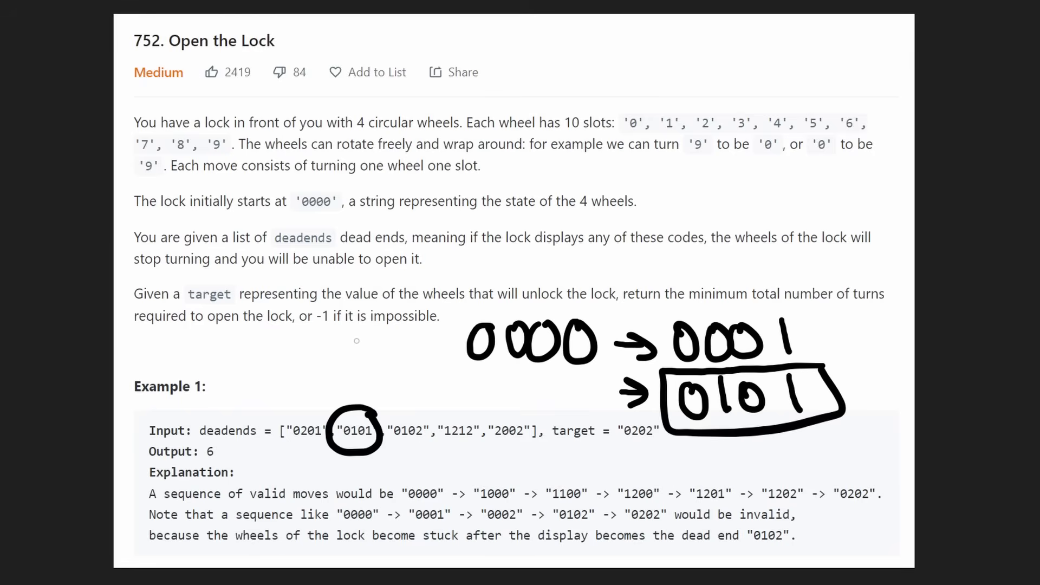
left_click_drag(358, 328, 358, 375)
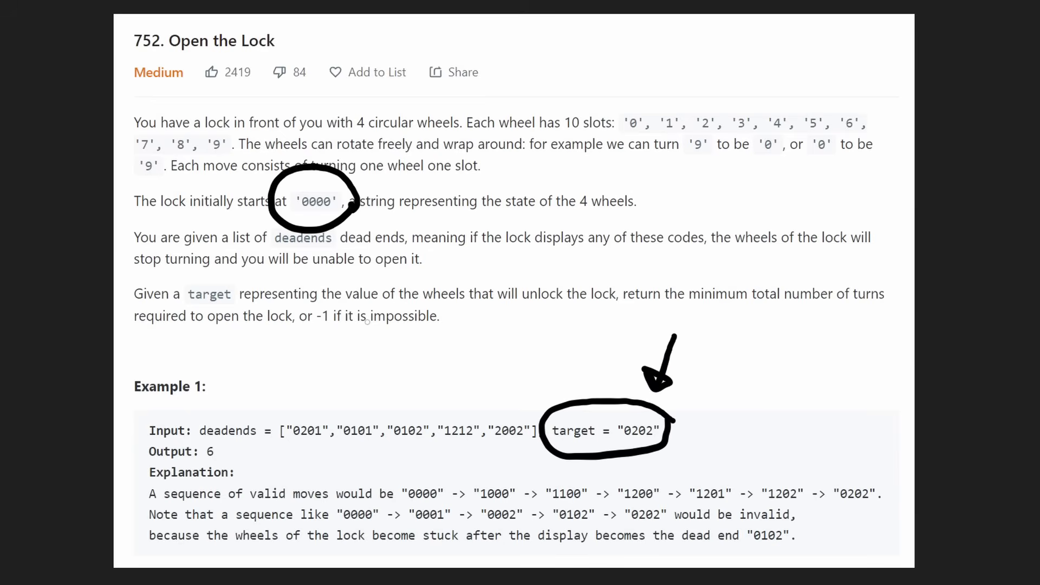
Underline 'minimum total number of turns' in the problem statement.
left_click_drag(661, 307, 881, 306)
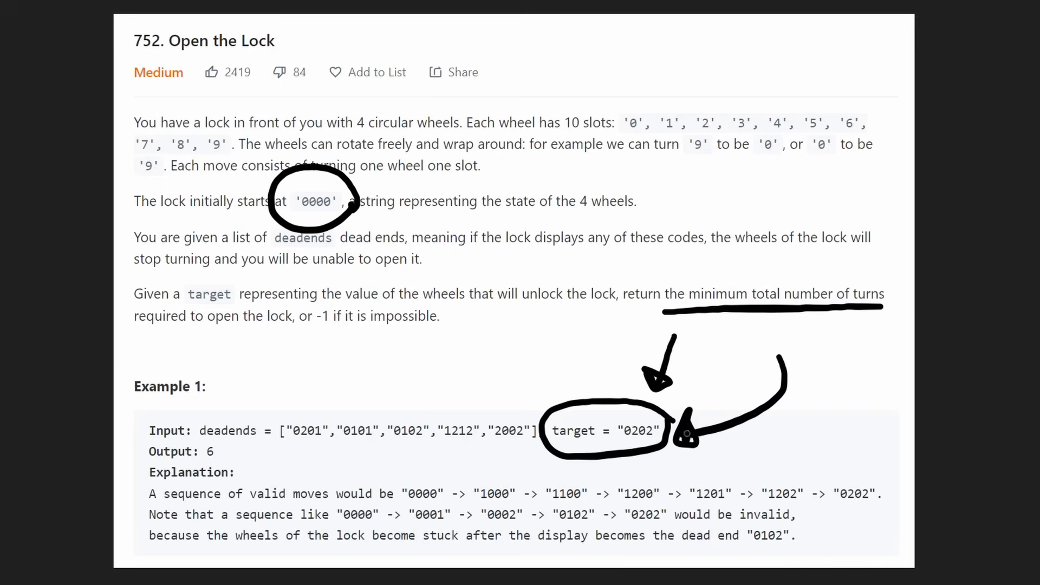
Below Example 1, draw 0000 branching to 1000, 9000, 0100, 0900, 0010, 0090, 0001, 0009.
scroll("down", 3)
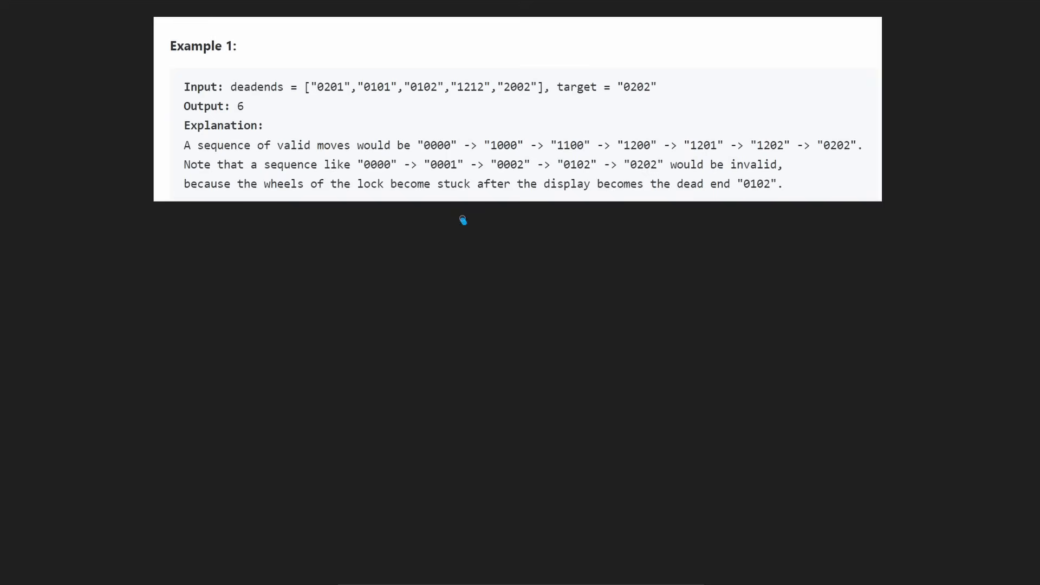
left_click_drag(462, 219, 505, 245)
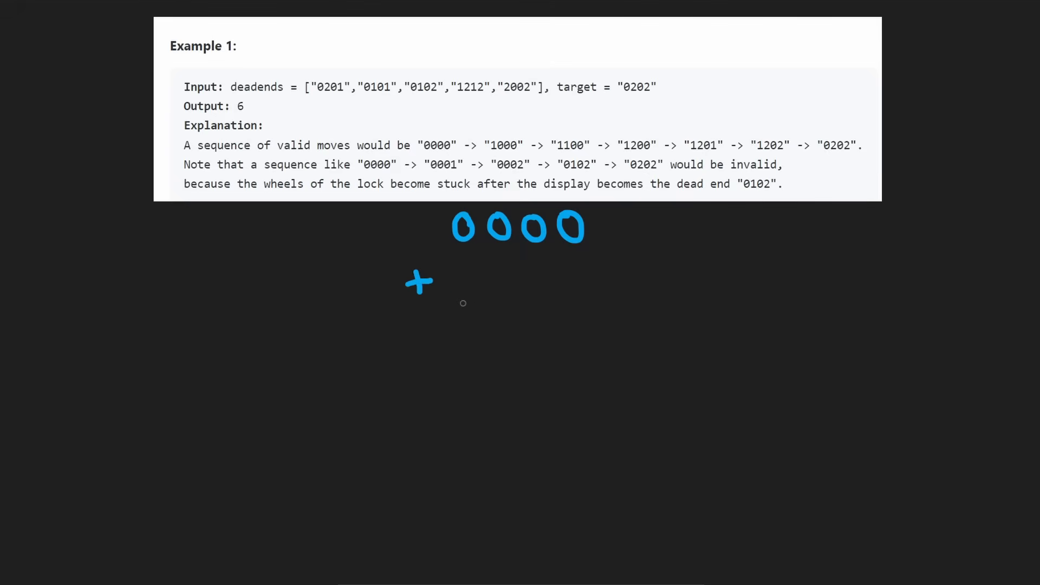
left_click_drag(437, 255, 456, 311)
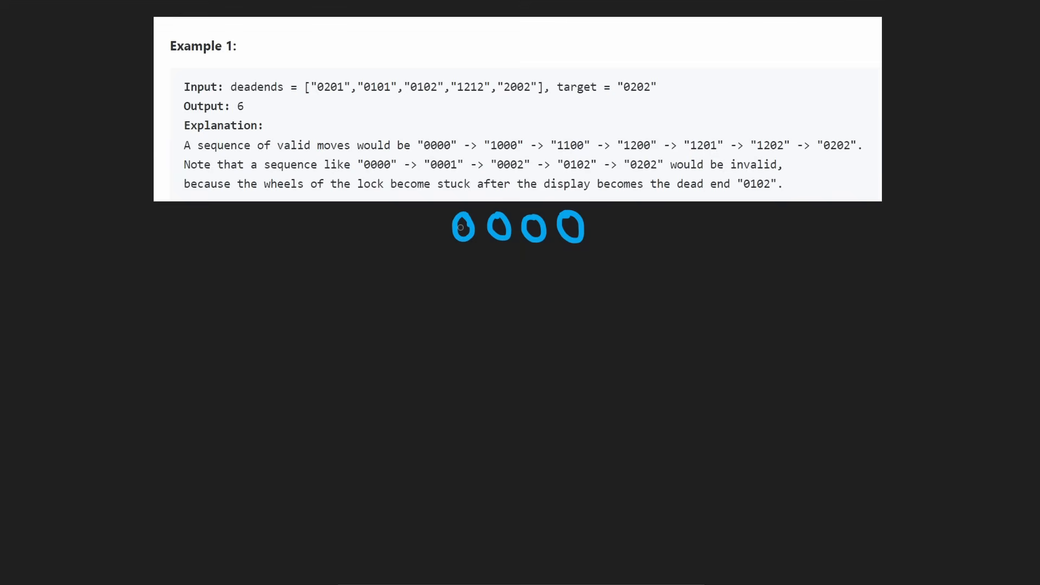
left_click_drag(376, 262, 513, 249)
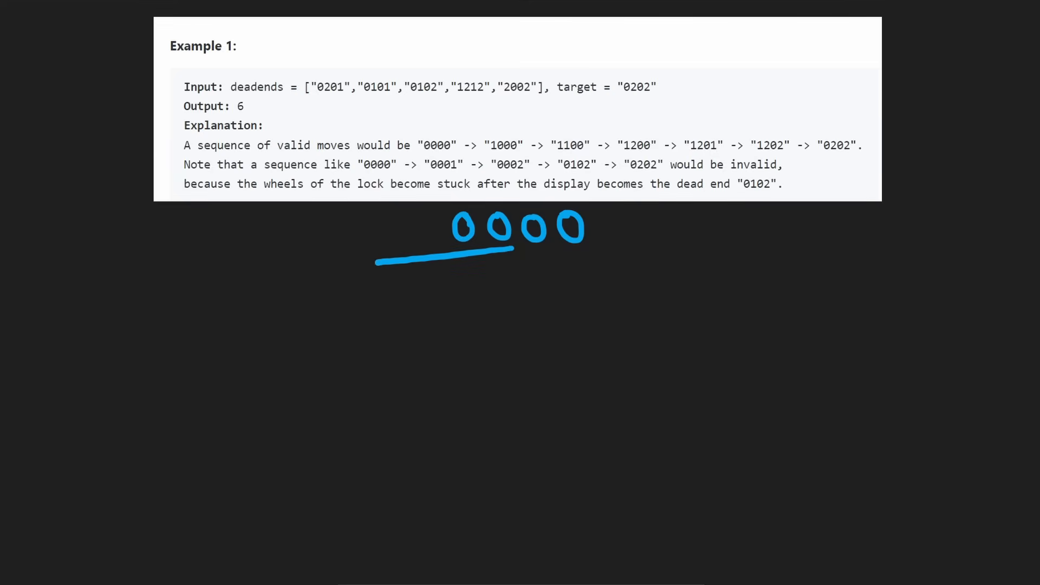
left_click_drag(378, 262, 272, 274)
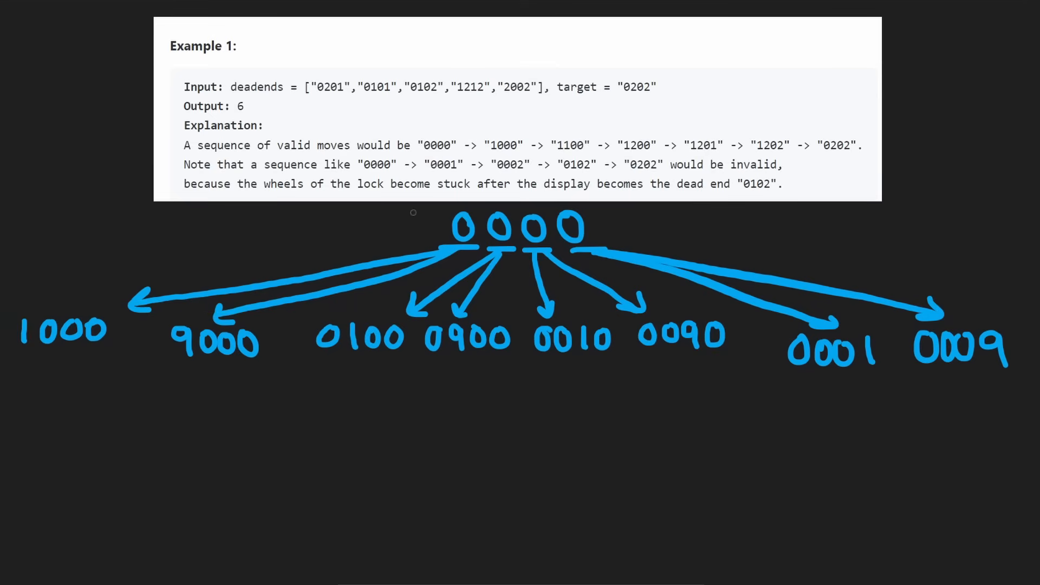
left_click_drag(321, 307, 519, 312)
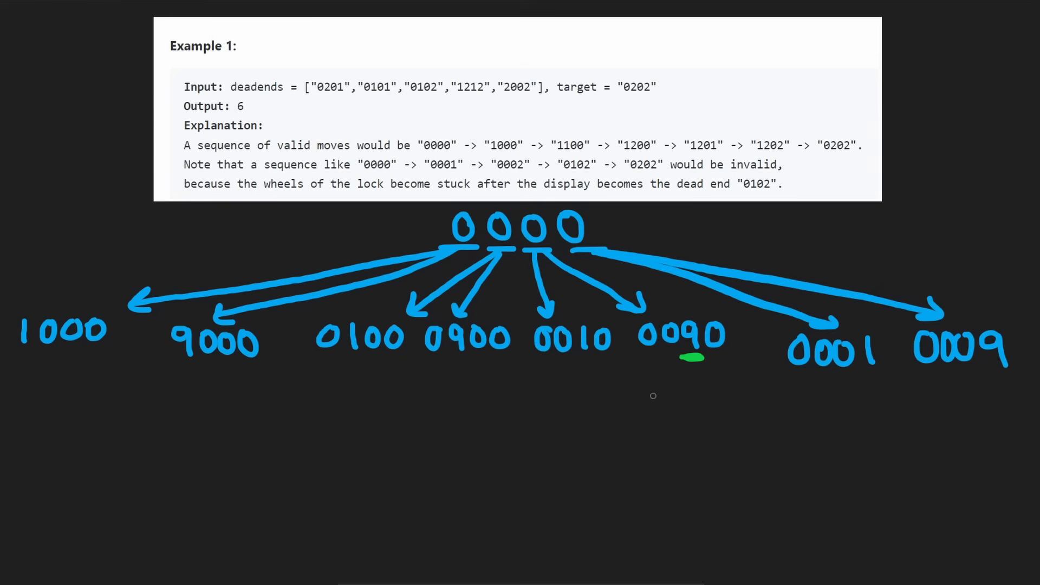
left_click_drag(641, 405, 724, 404)
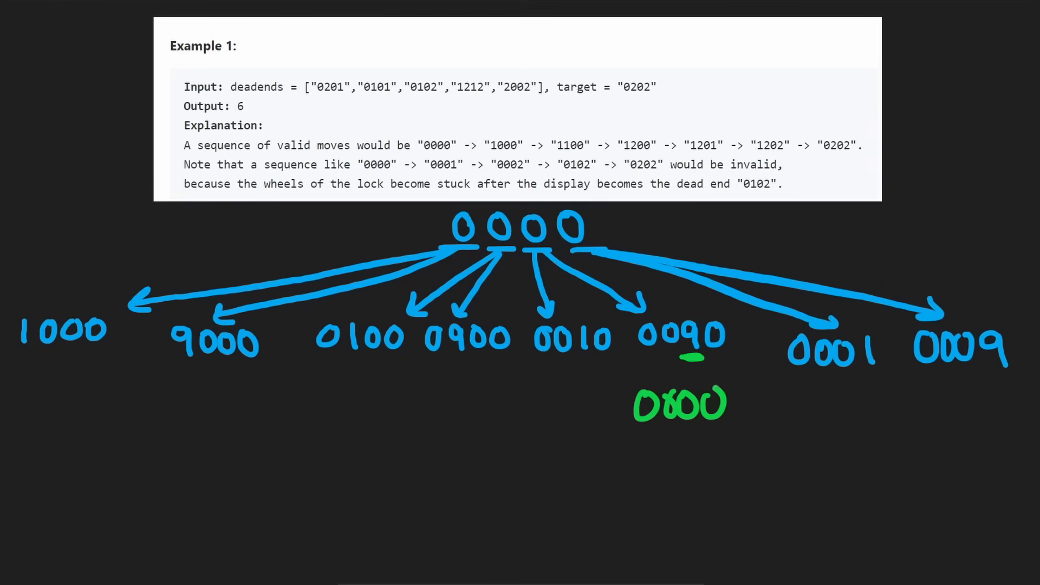
left_click_drag(609, 222, 653, 485)
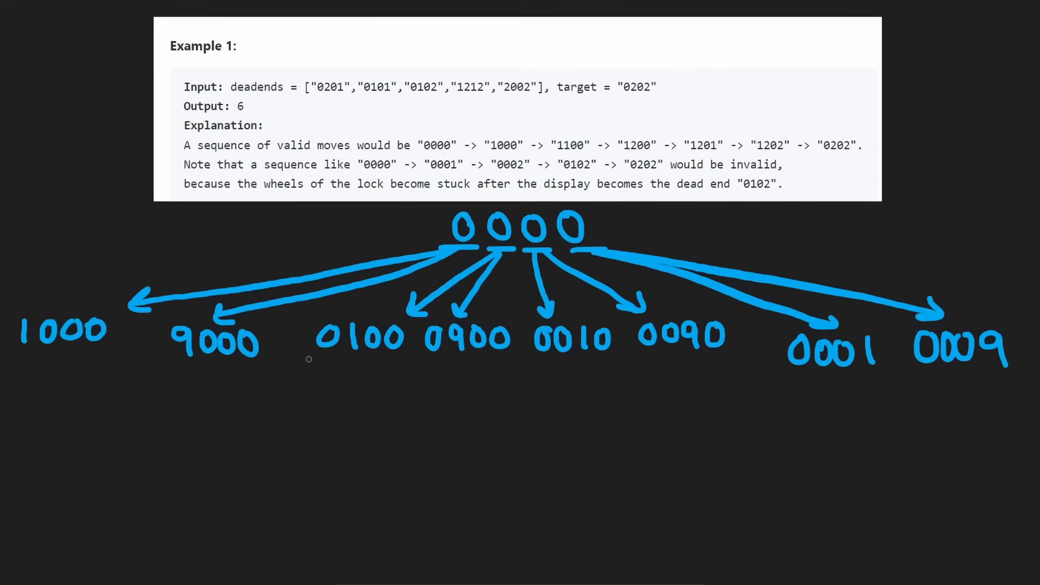
mouse_move(378, 358)
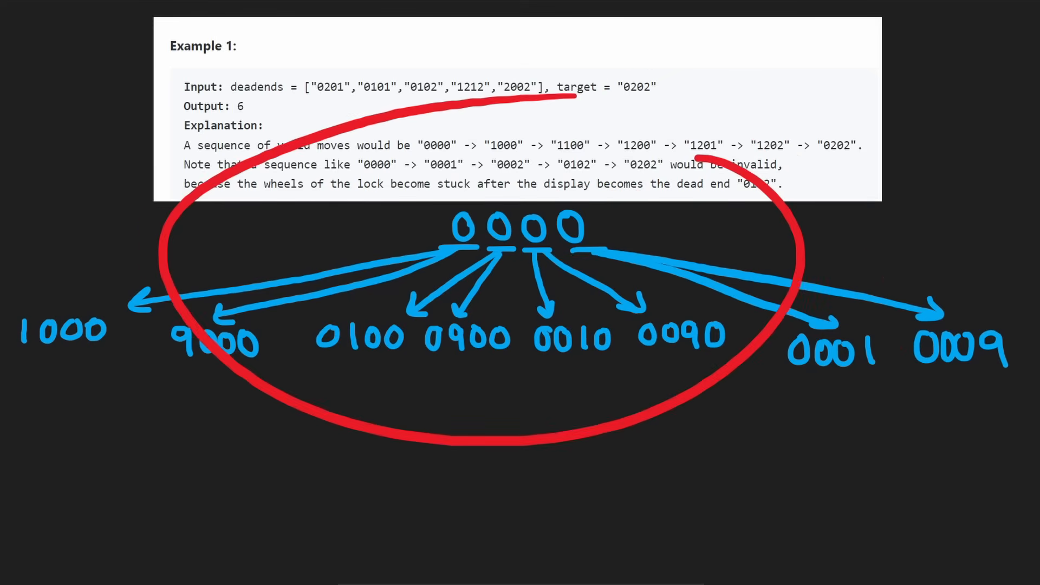
mouse_move(727, 229)
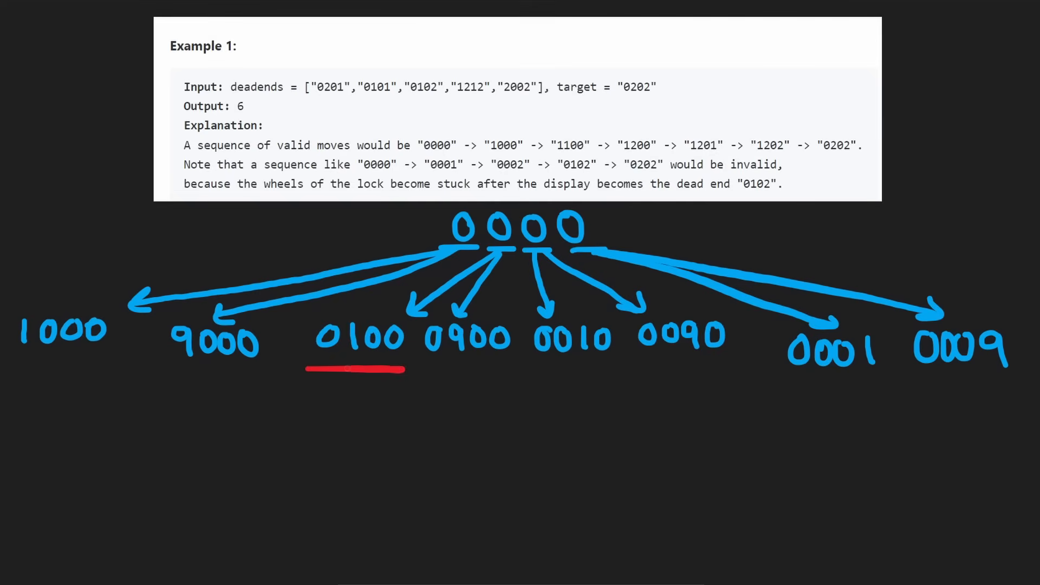
Draw a red boxed 0000 with an arrow pointing to the dead end 0101.
left_click_drag(345, 425, 359, 471)
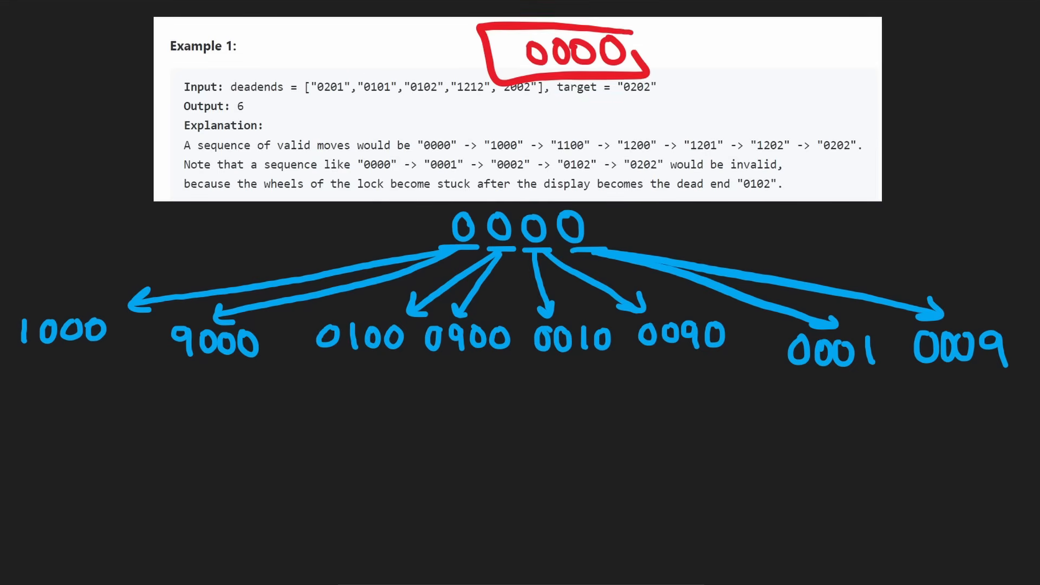
left_click_drag(637, 50, 755, 78)
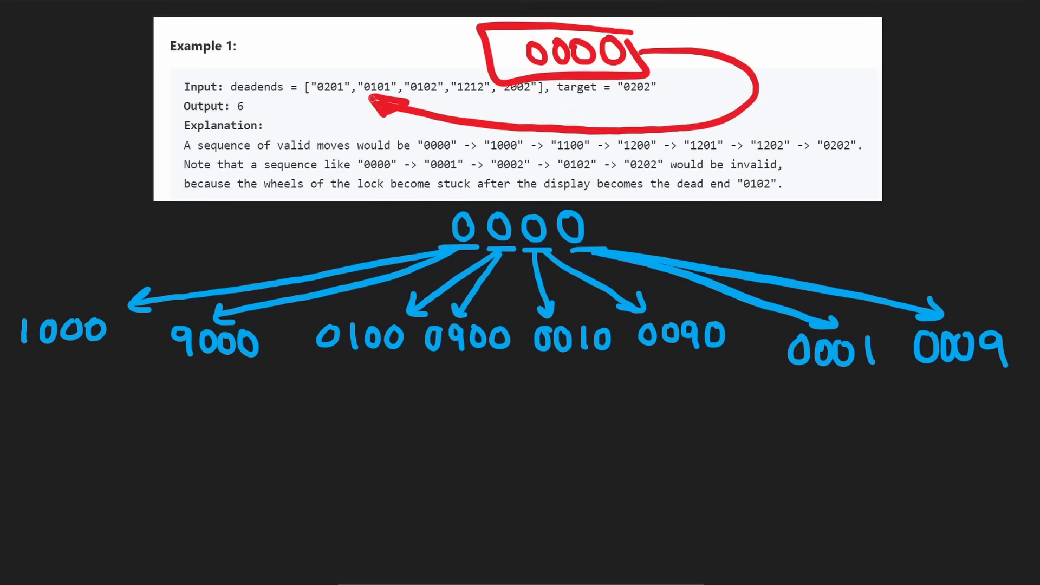
mouse_move(394, 107)
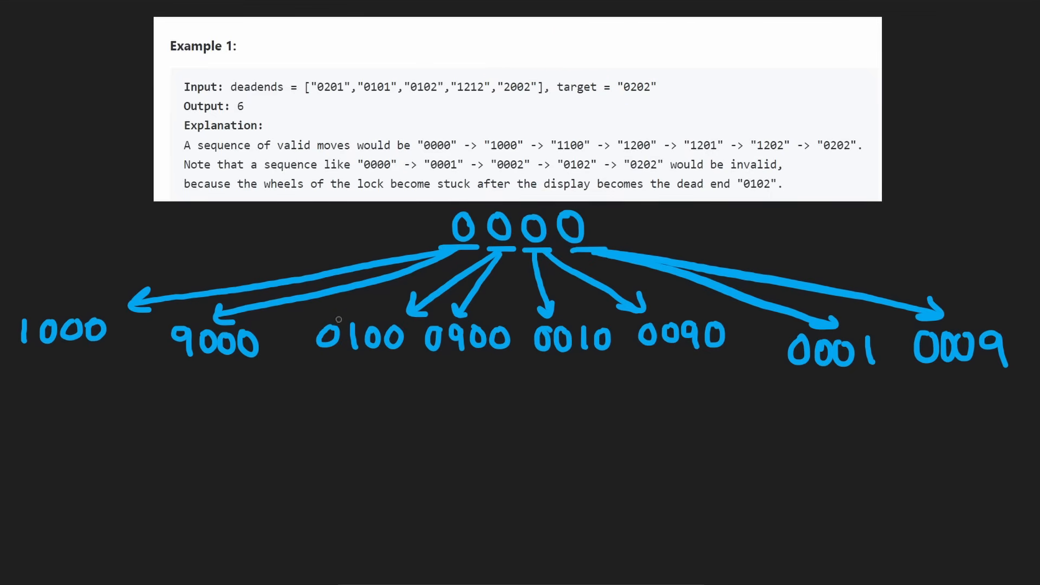
Box 0100's first digit in red and write the wraparound calculation 0-1=-1, +10 = 9.
left_click_drag(305, 318, 349, 365)
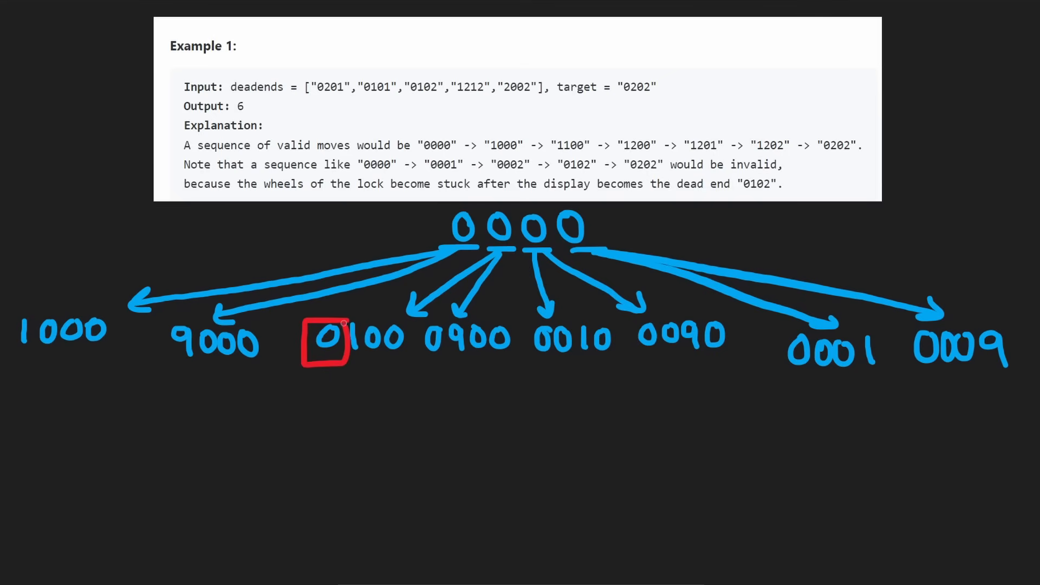
left_click(325, 342)
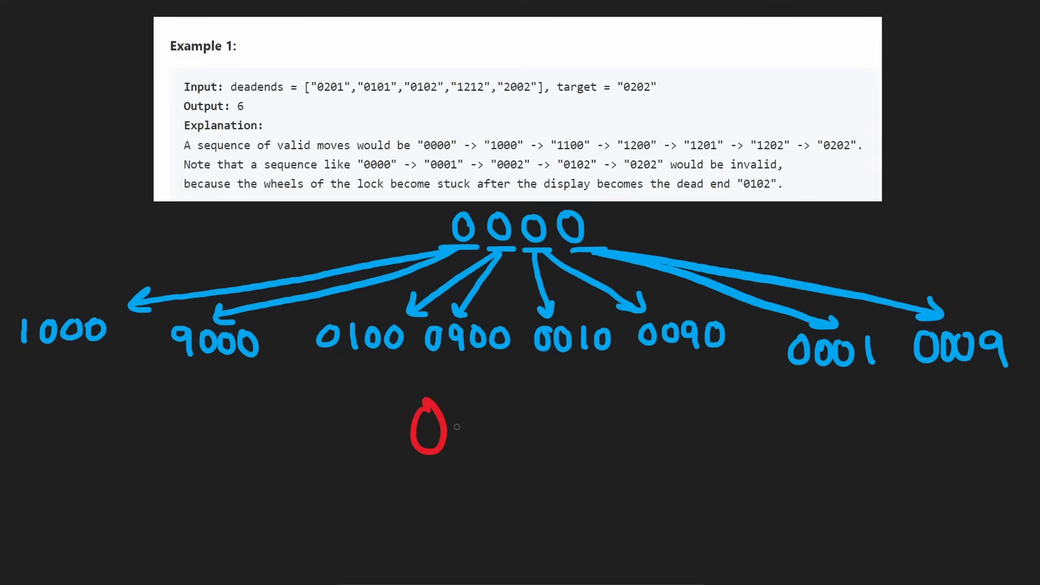
left_click_drag(471, 425, 584, 425)
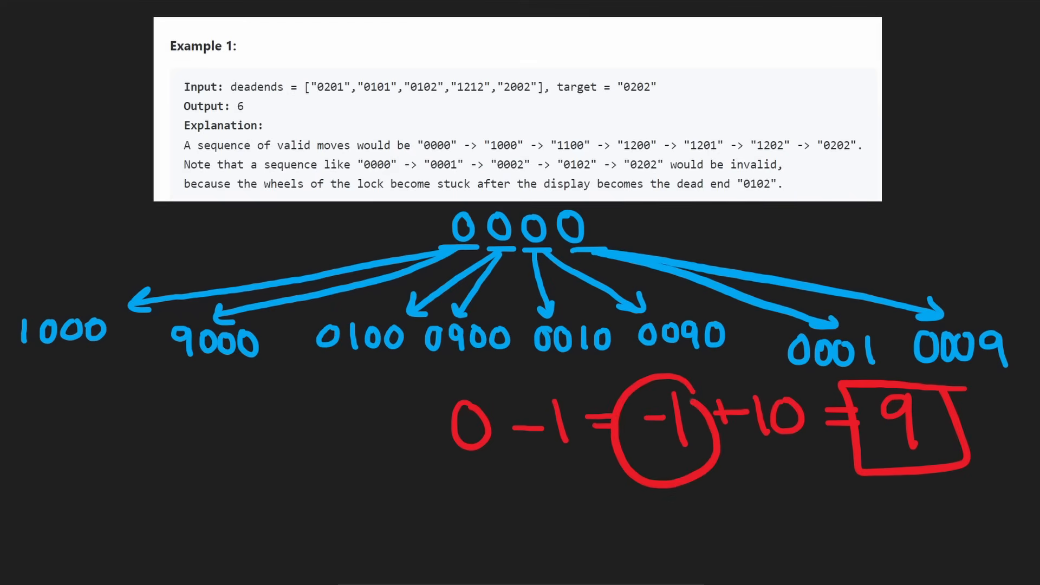
left_click_drag(670, 478, 789, 465)
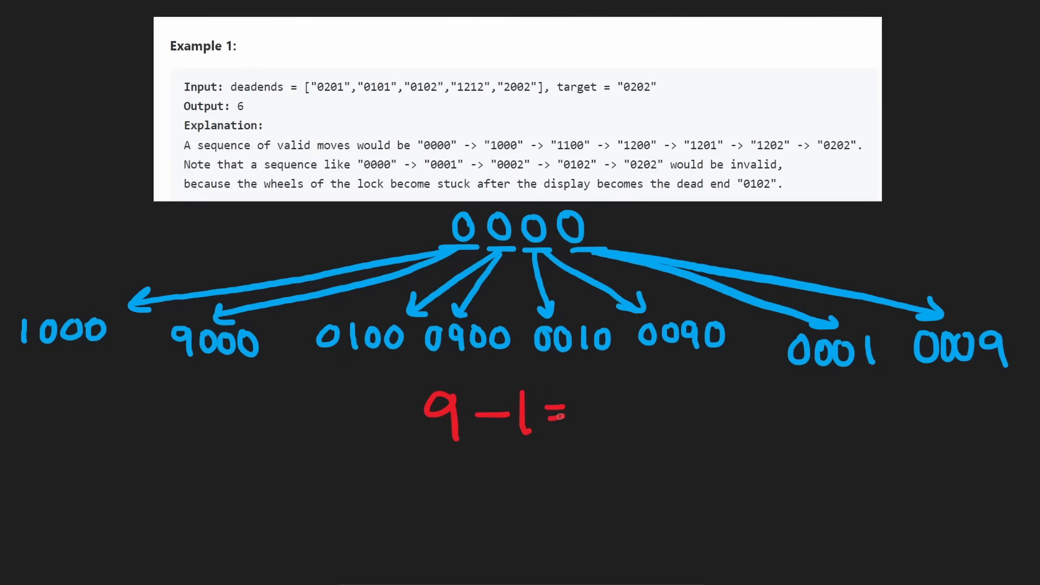
Write the red calculation 9 - 1 = beneath the neighbour diagram.
left_click_drag(585, 411, 703, 404)
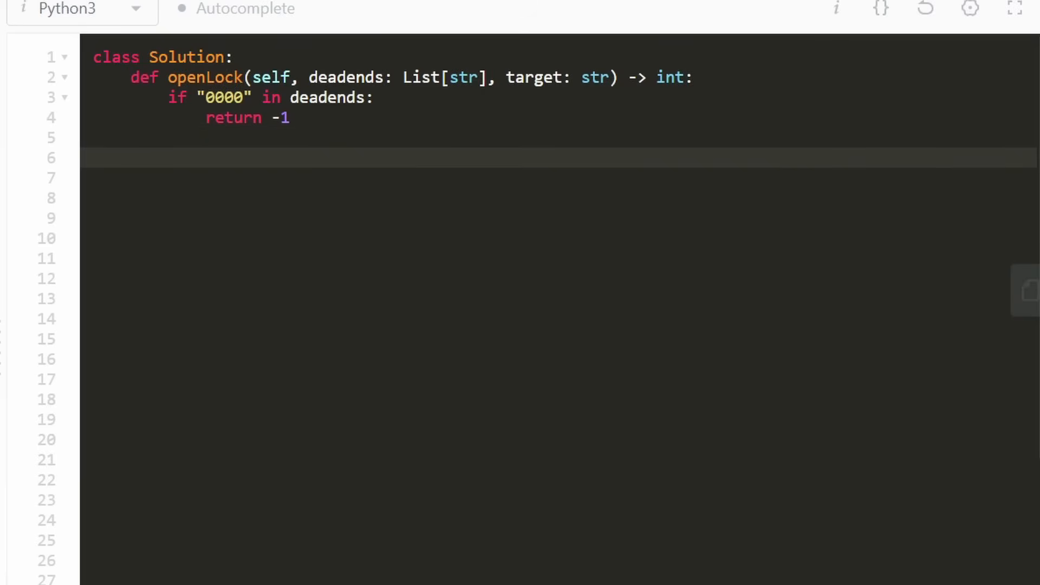
Create the queue with q = deque and start a while q: loop.
type("q")
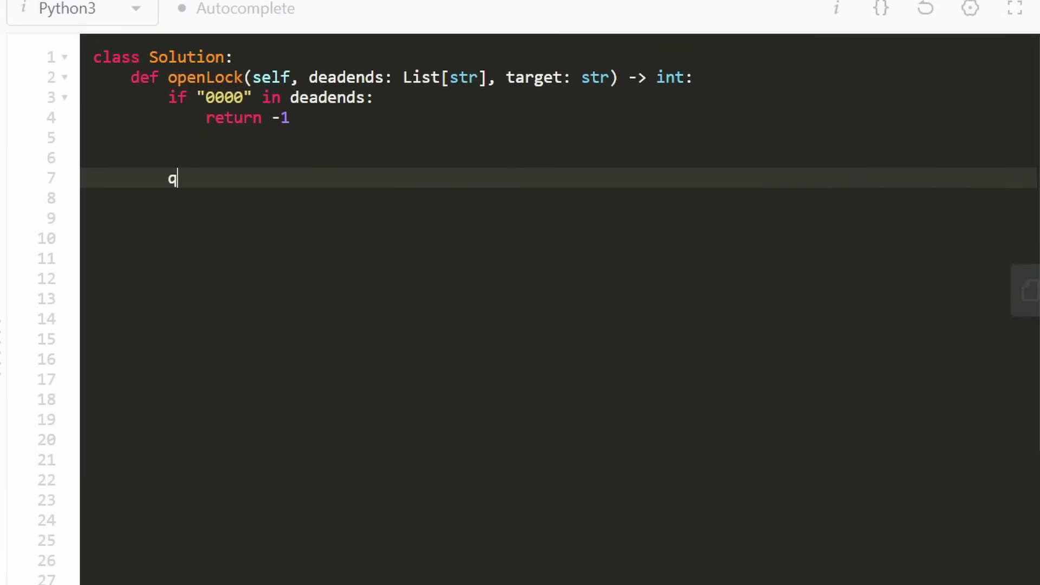
type("= d")
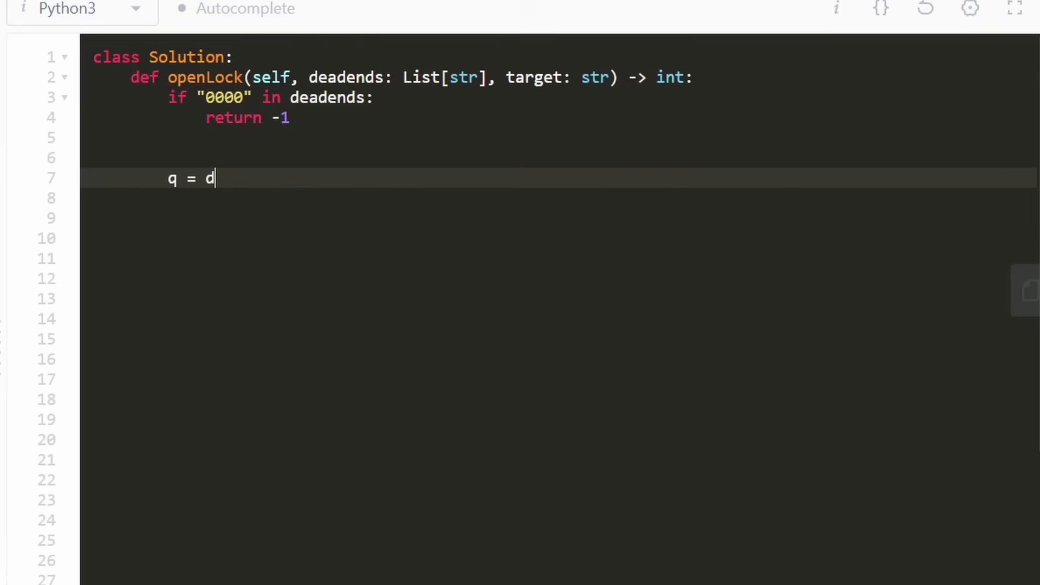
type("eque(")
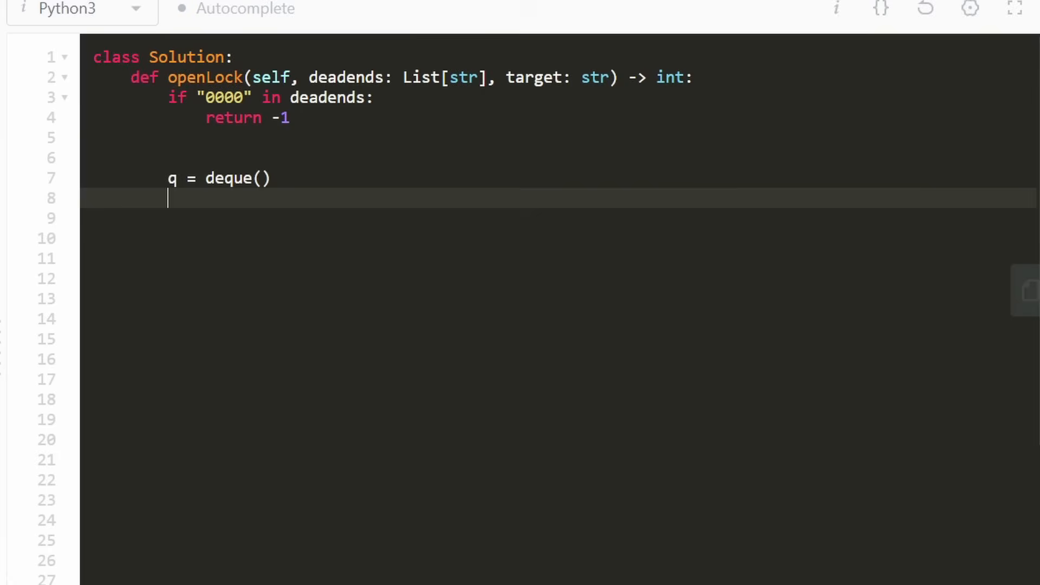
type("whi")
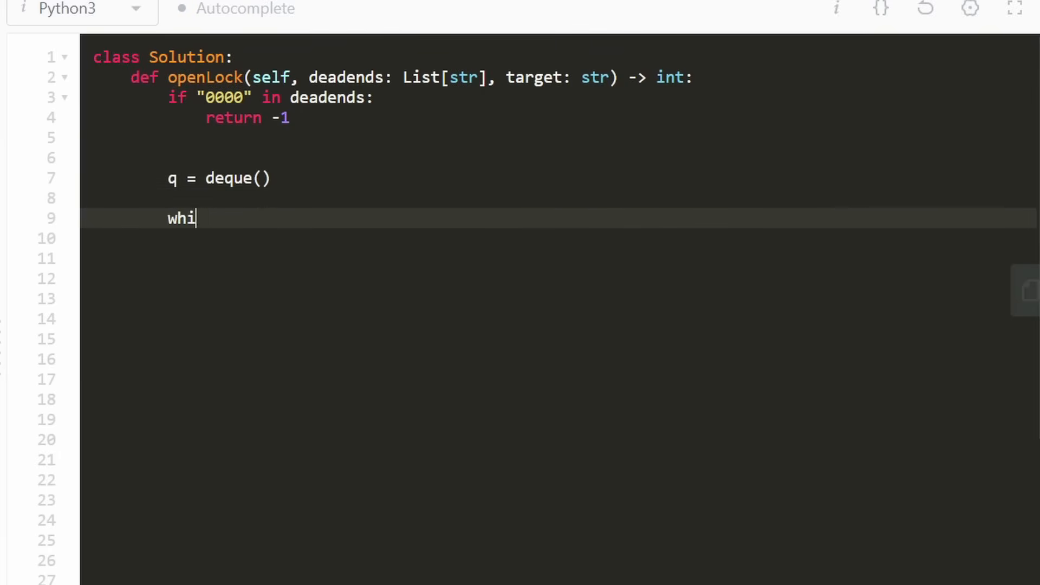
type("le q:")
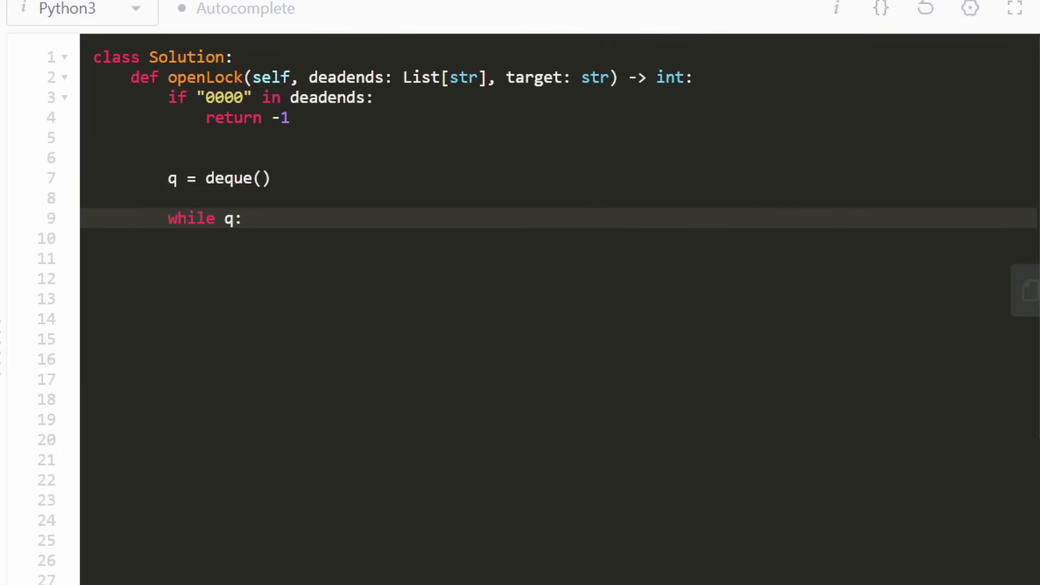
Seed the queue with q.append(["0000", 0]) commented # [lock, turns].
left_click(199, 198)
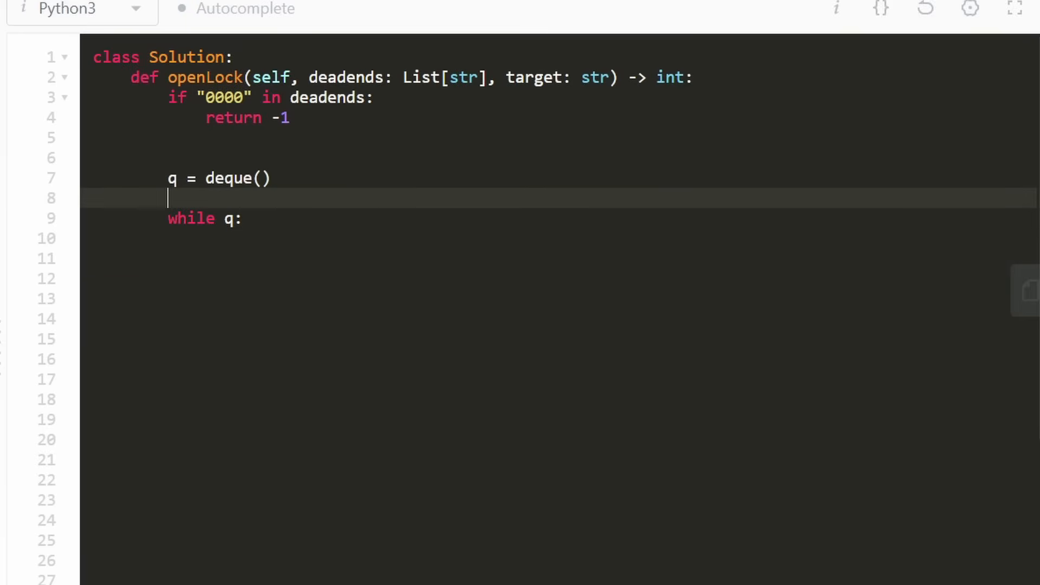
type("q.append")
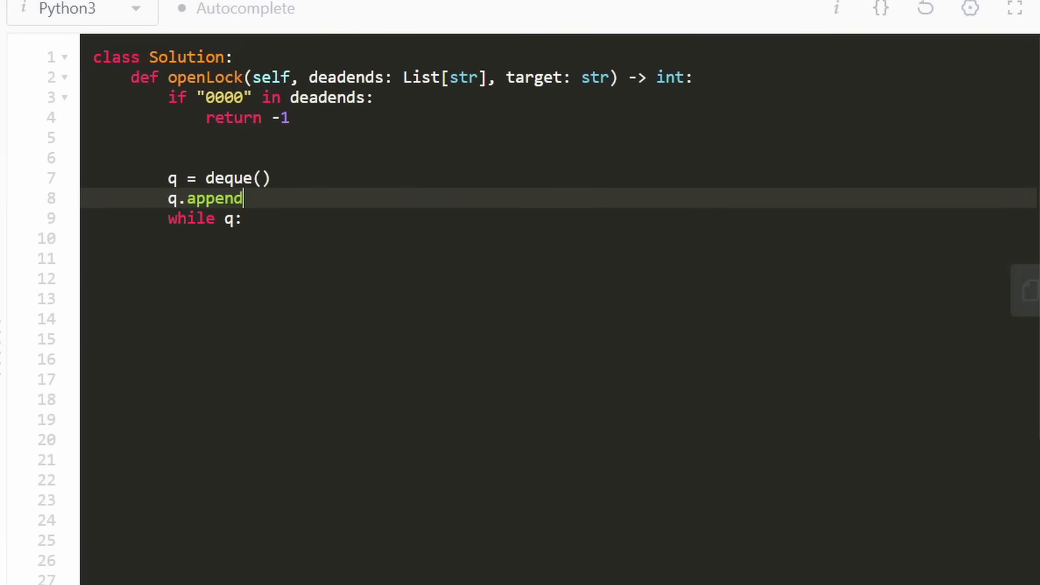
type("([])")
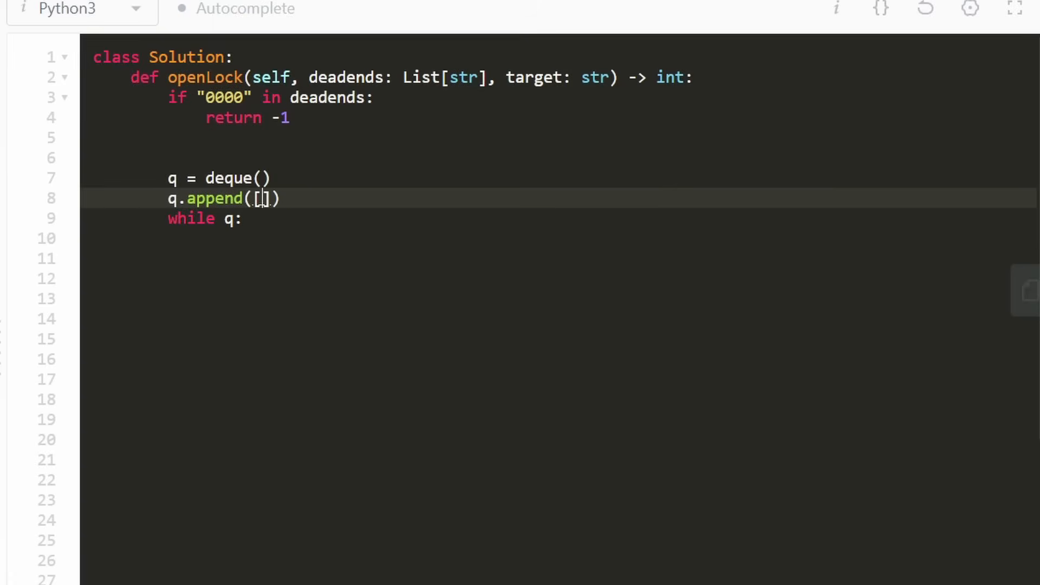
type("\"0\"")
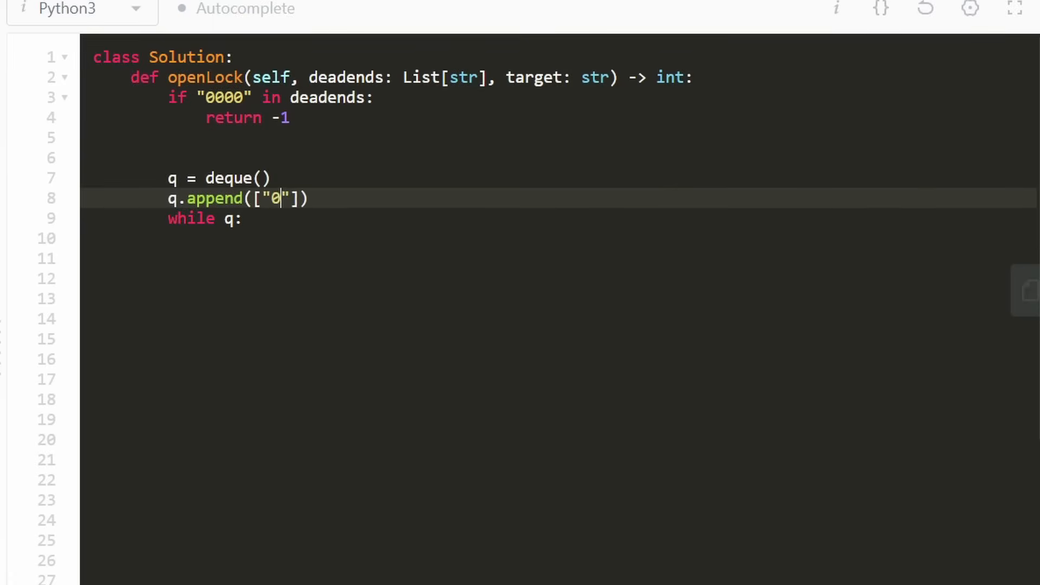
type("000\",")
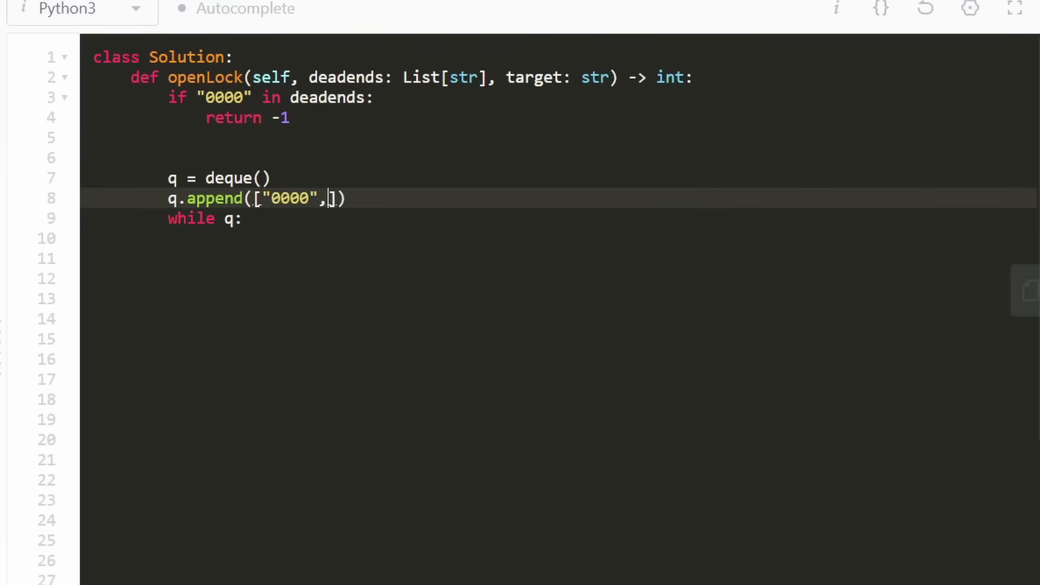
type("0")
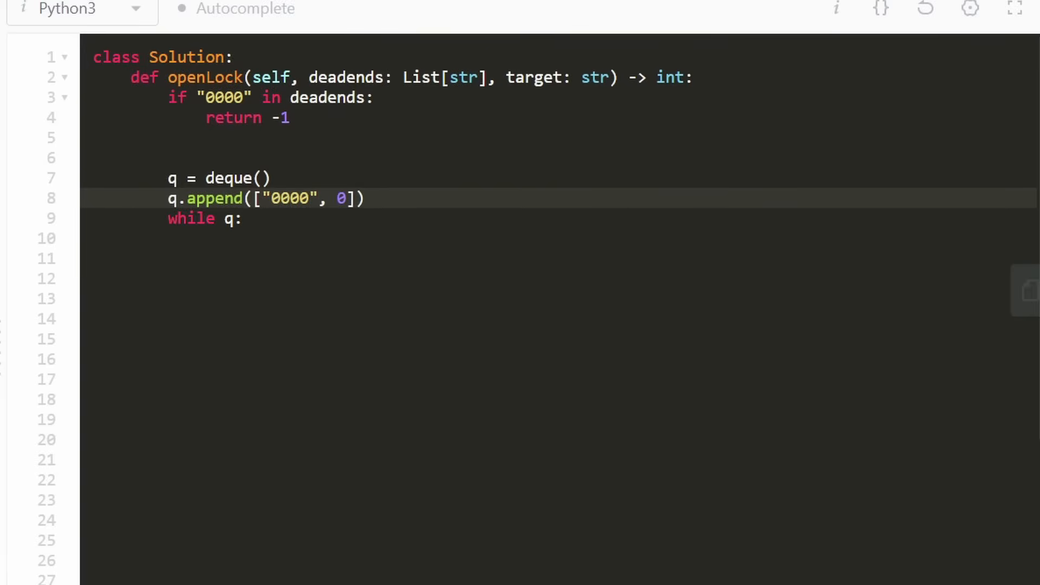
type("# [lock, turns]")
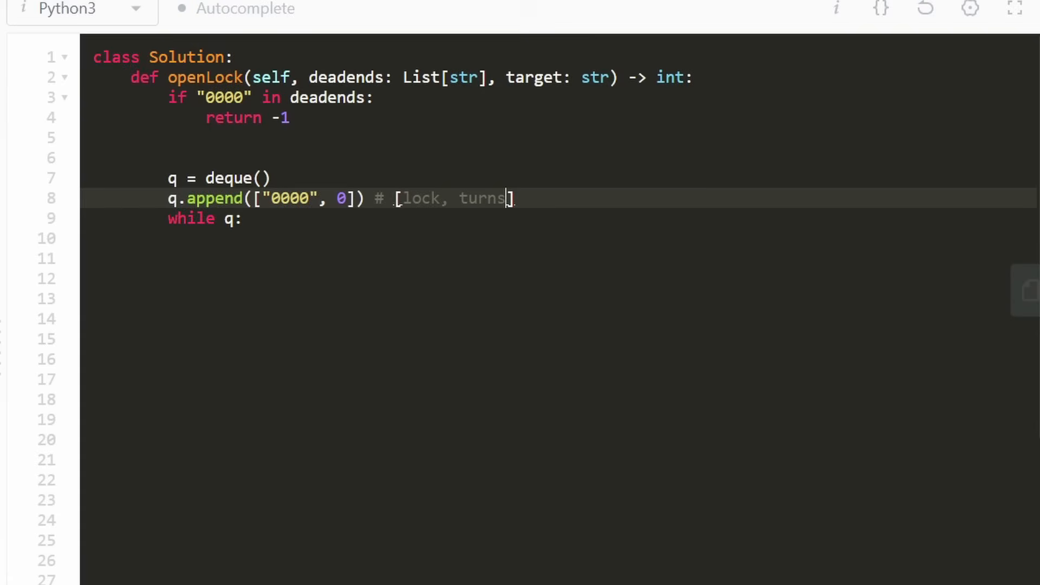
Add visit = set() and pop lock, turns = q.popleft() inside the loop.
double_click(287, 197)
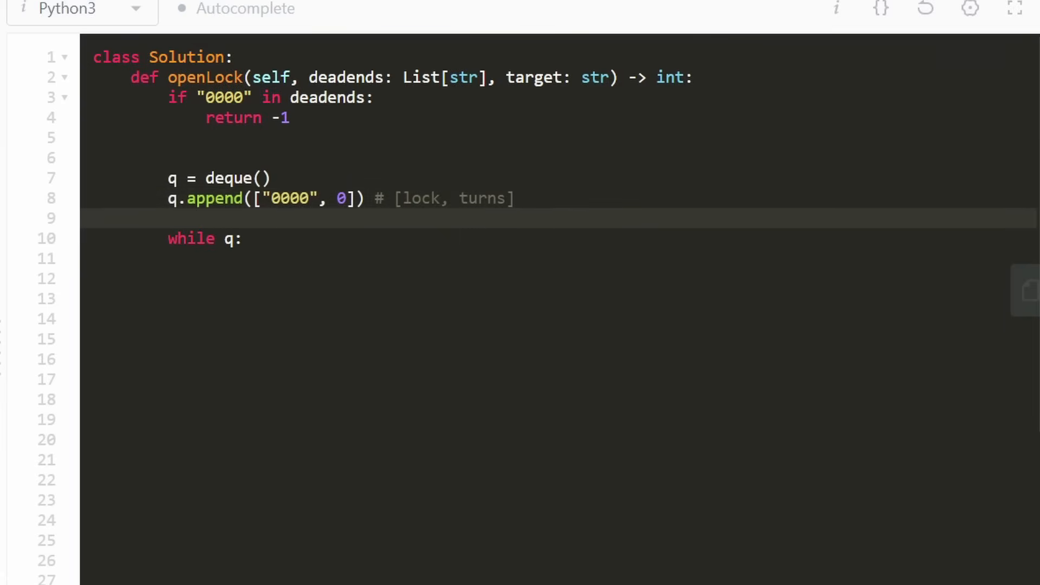
type("visit =")
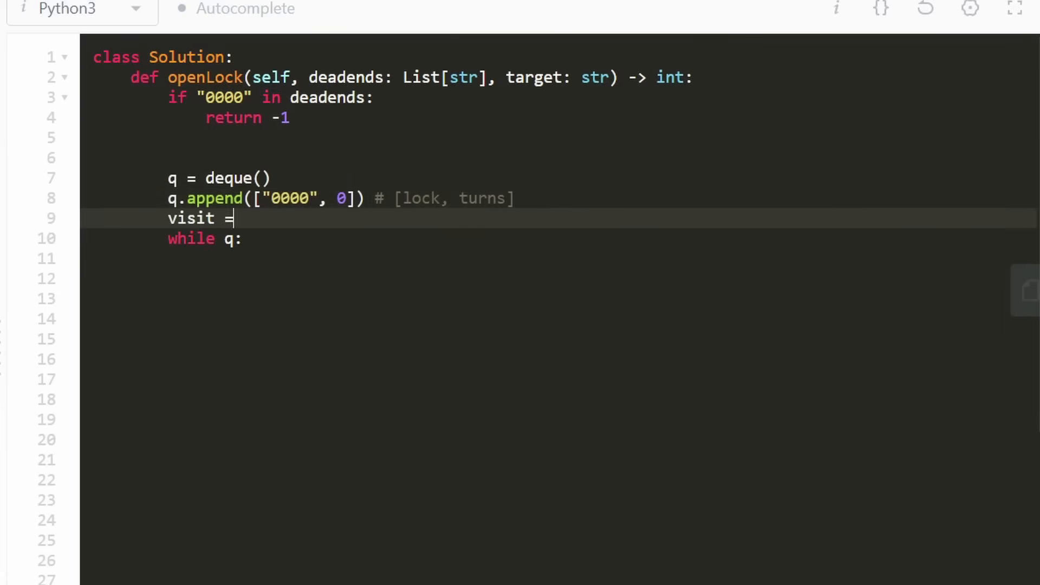
type("set()")
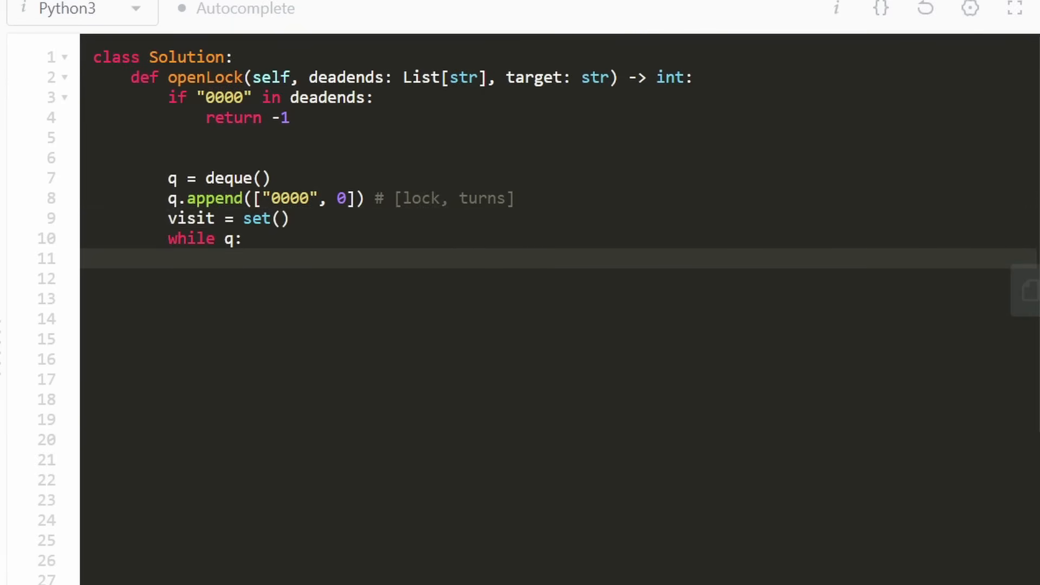
type("q.ap")
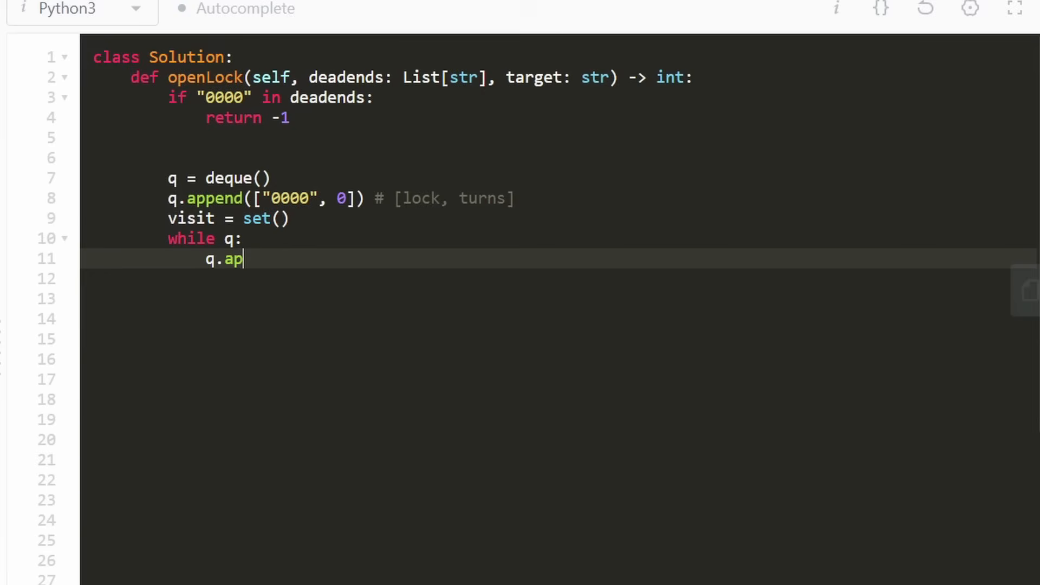
type("pend()")
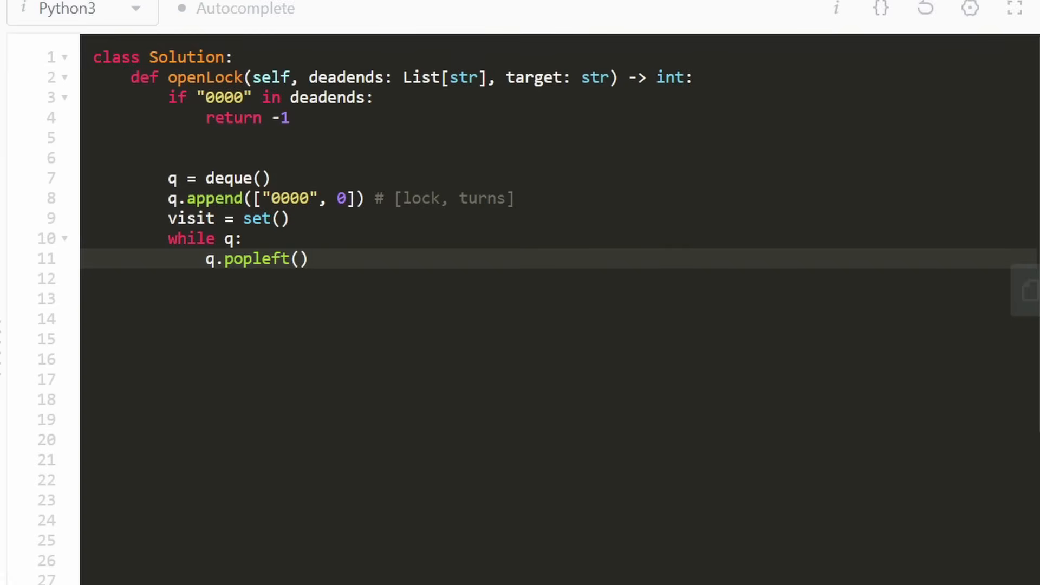
type("lock,")
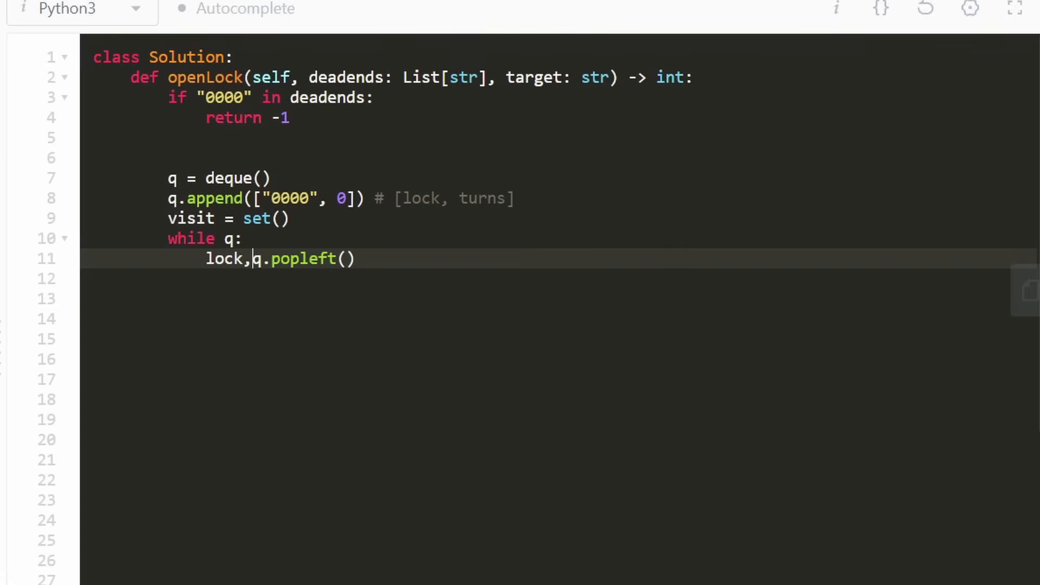
type("tur")
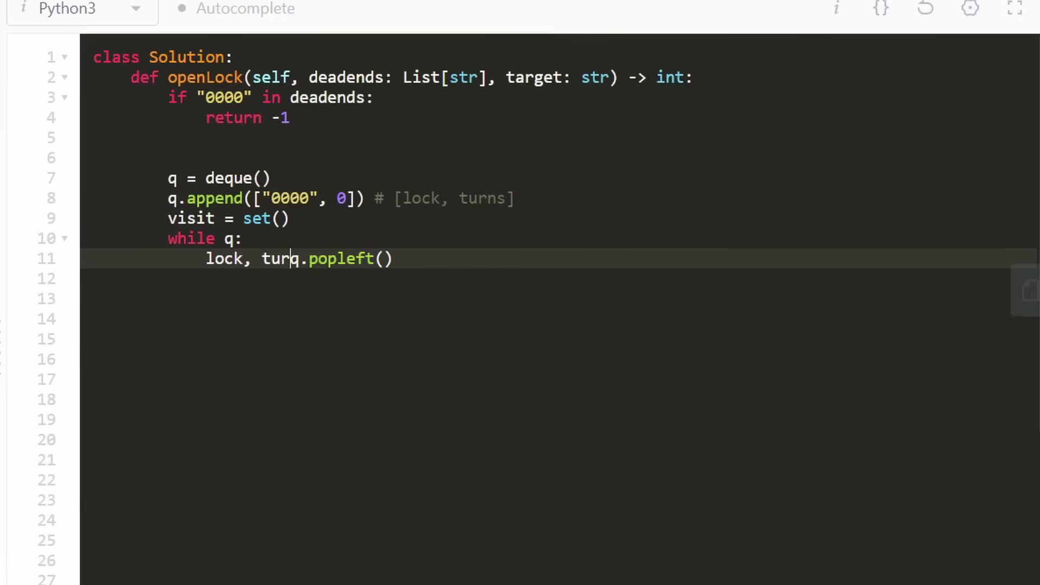
type("s = q.popleft()")
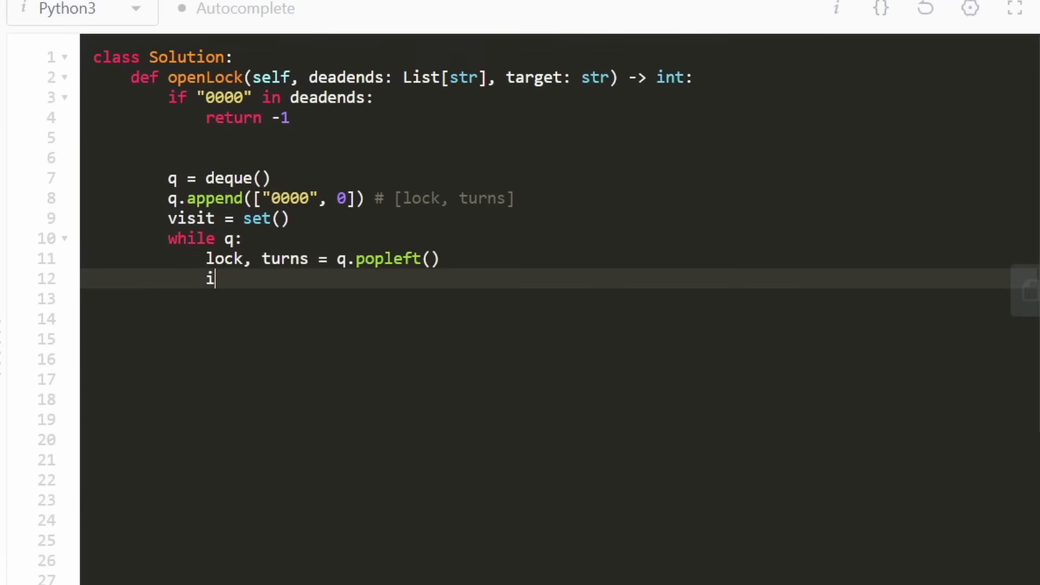
Return turns when lock == target, then begin the children loop.
type("f lock ==")
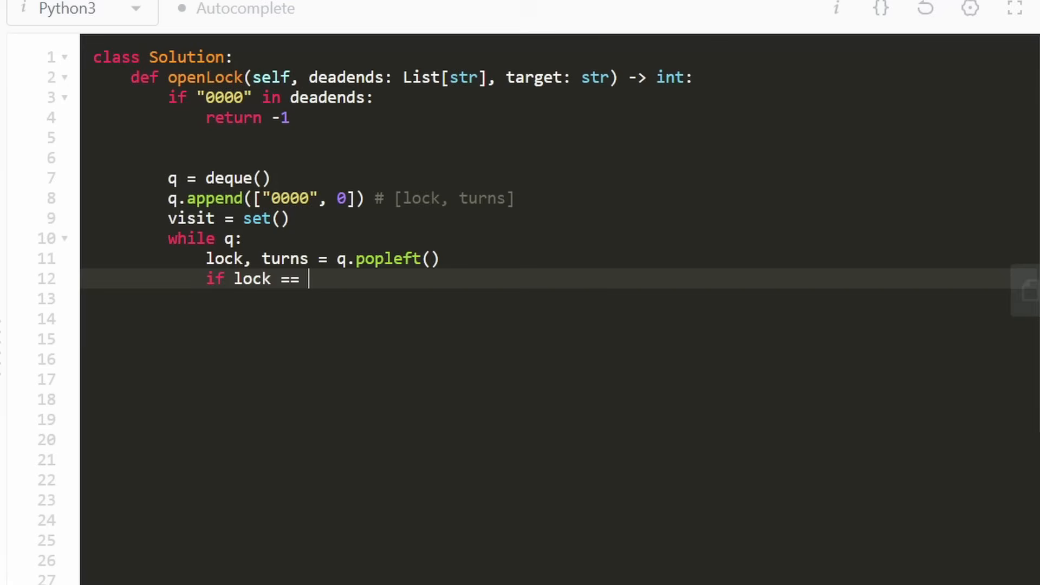
type("target:")
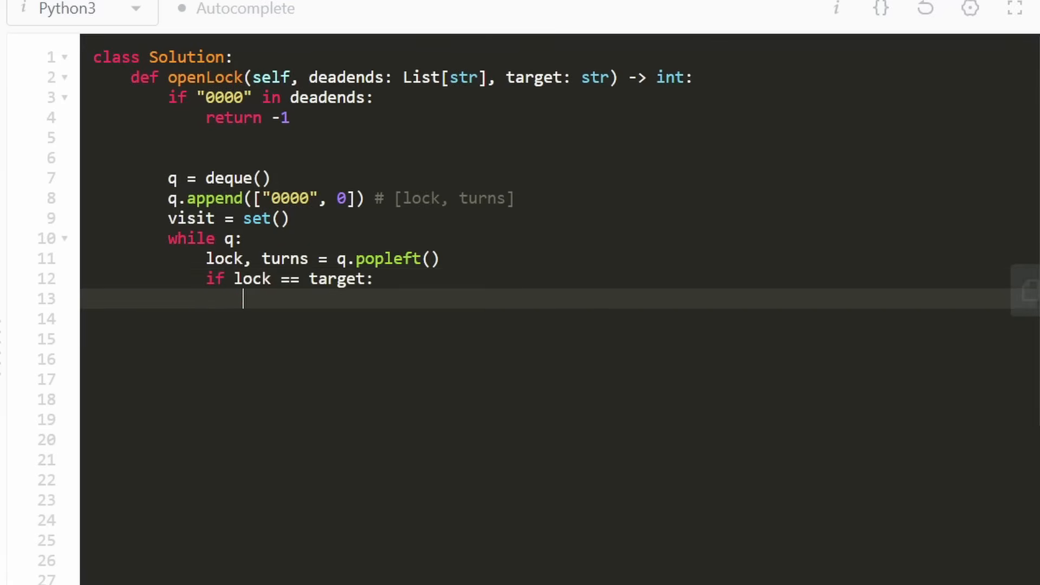
type("retur")
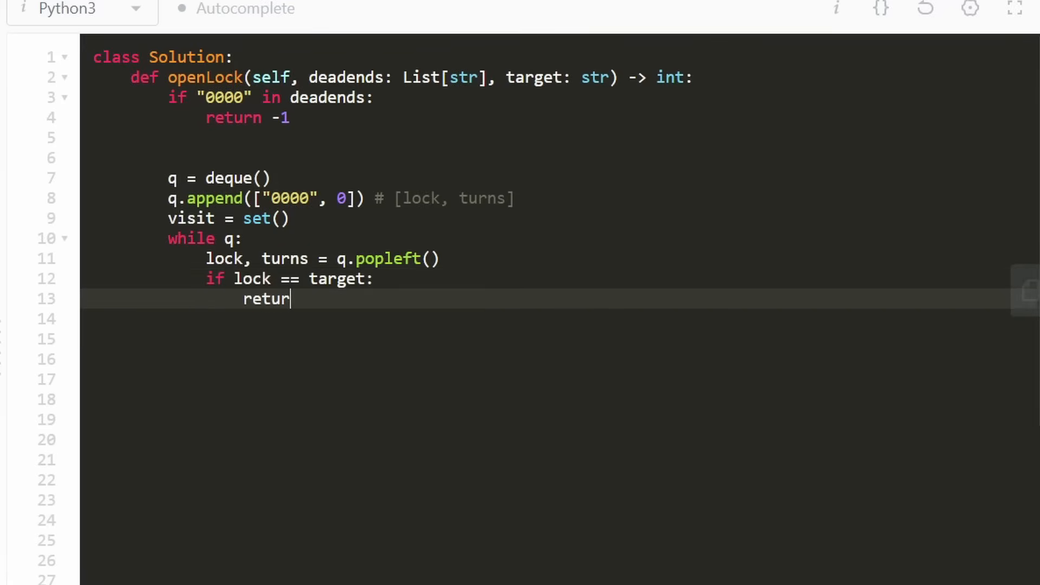
type("n turns")
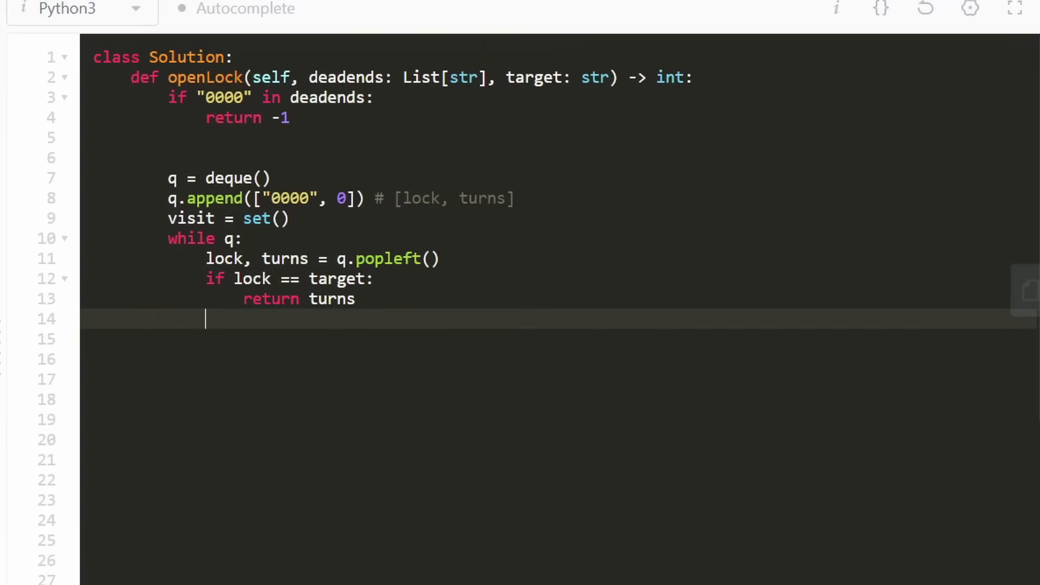
type("chil")
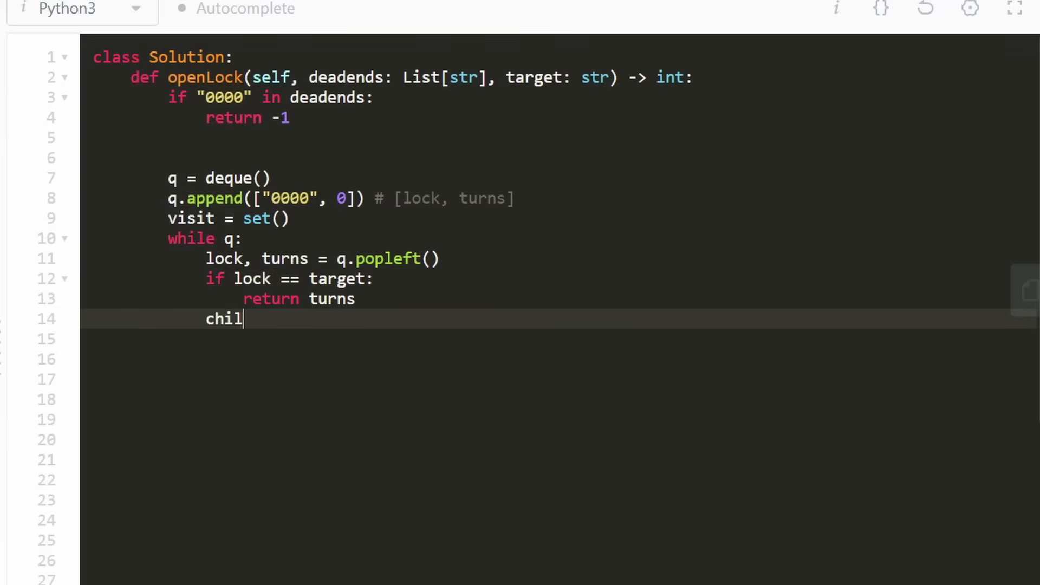
Add a children(lock) helper stub and enqueue each child with q.append([child, turns + 1]).
type("dren()")
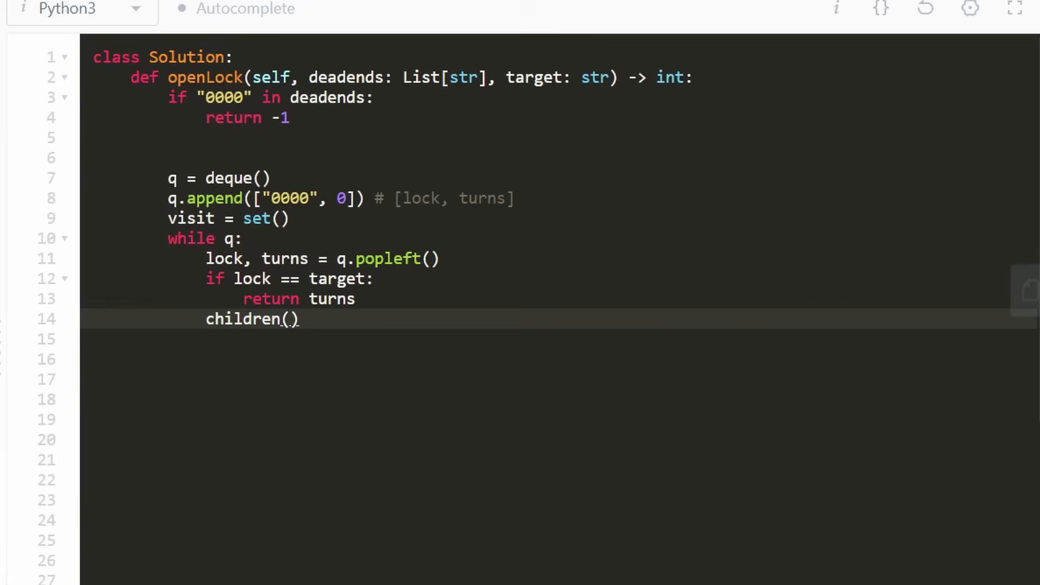
double_click(243, 320)
type("for child in ")
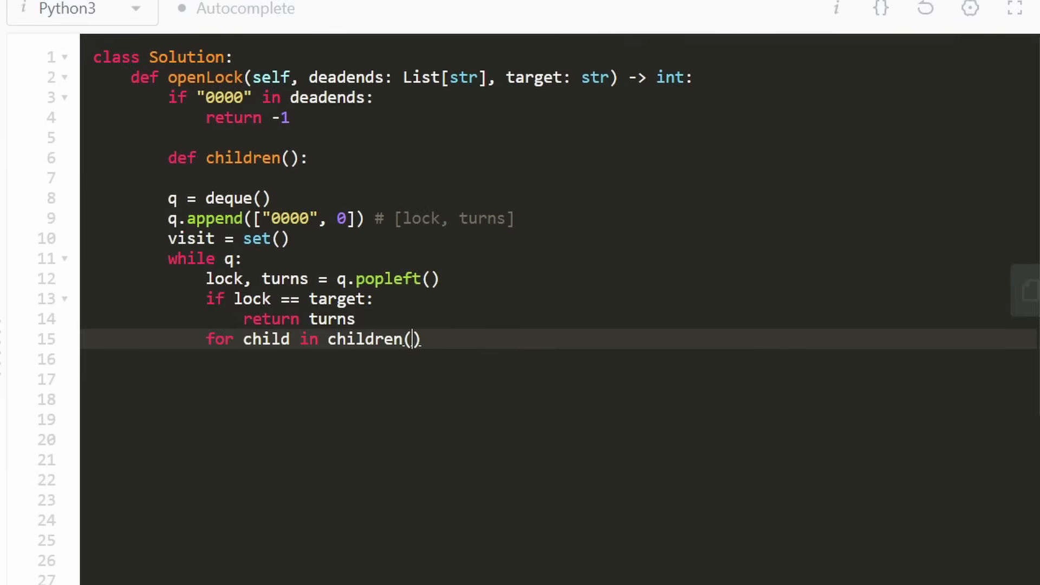
type("lock):")
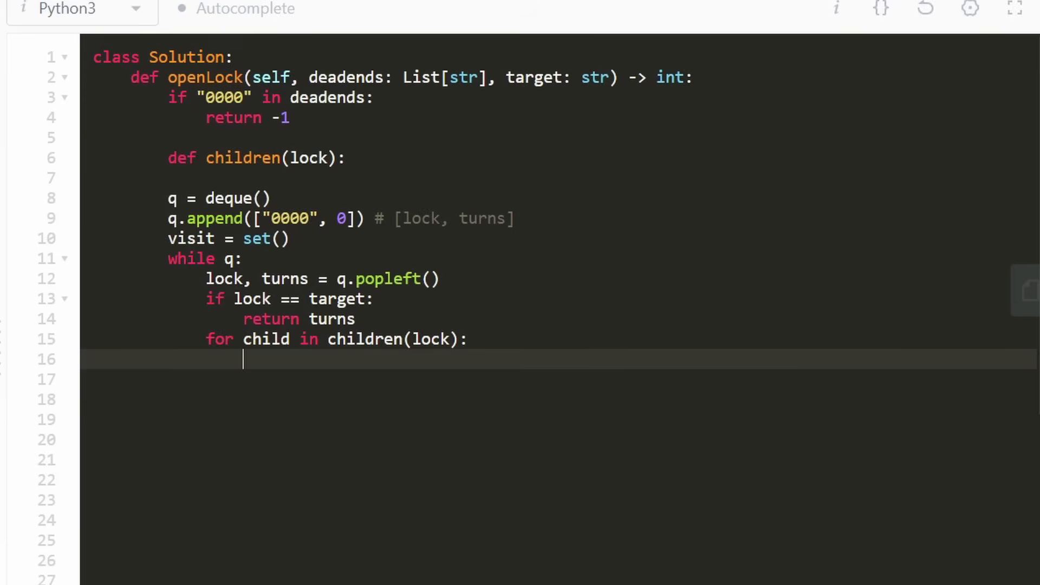
type("q.append([child, ])")
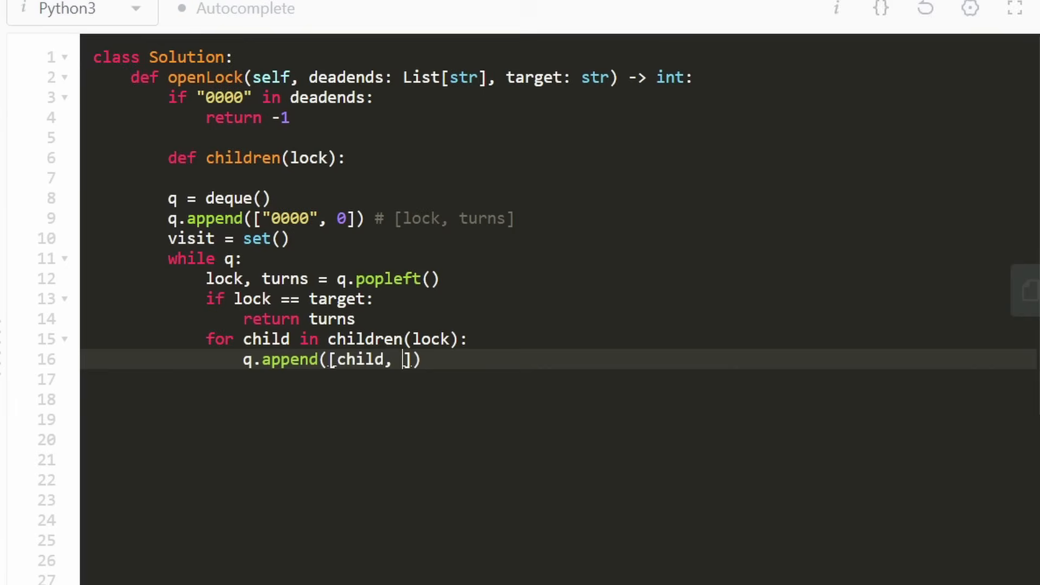
type("turns +")
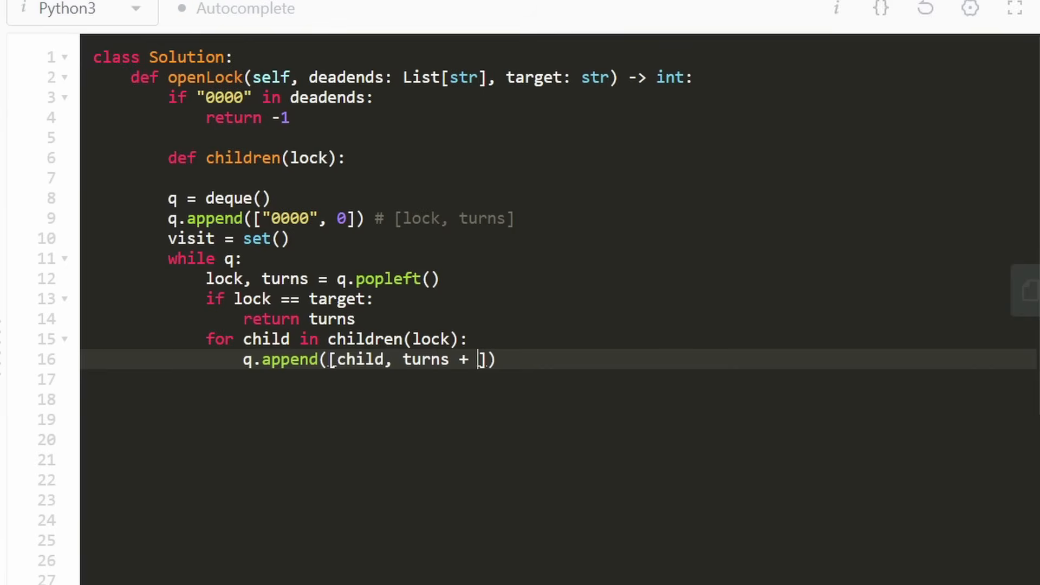
type("1")
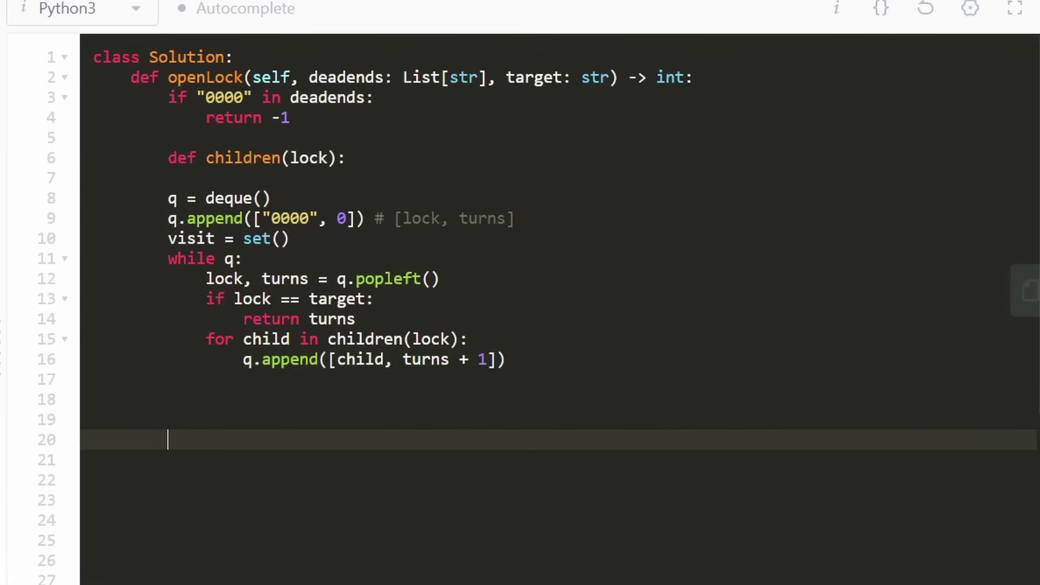
double_click(332, 319)
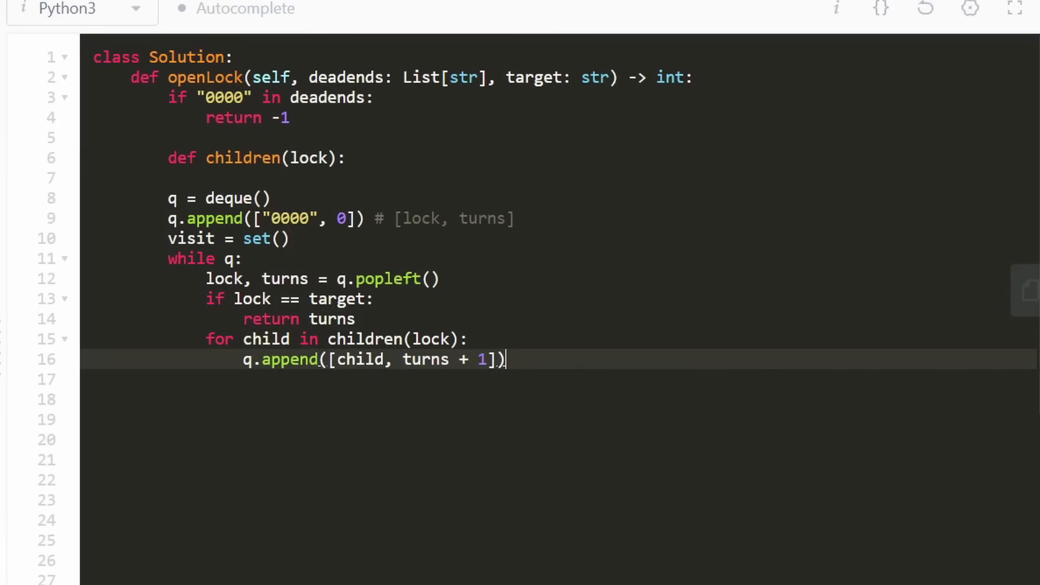
Guard queuing with 'if child not in visit:' plus visit.add(child), and return -1 after the loop.
type("visi")
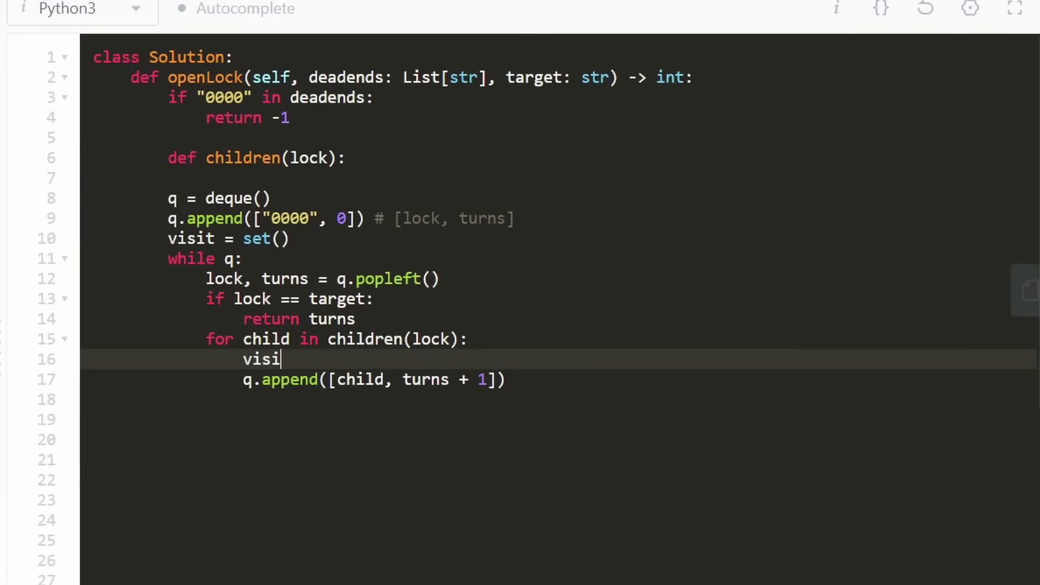
type("t.app")
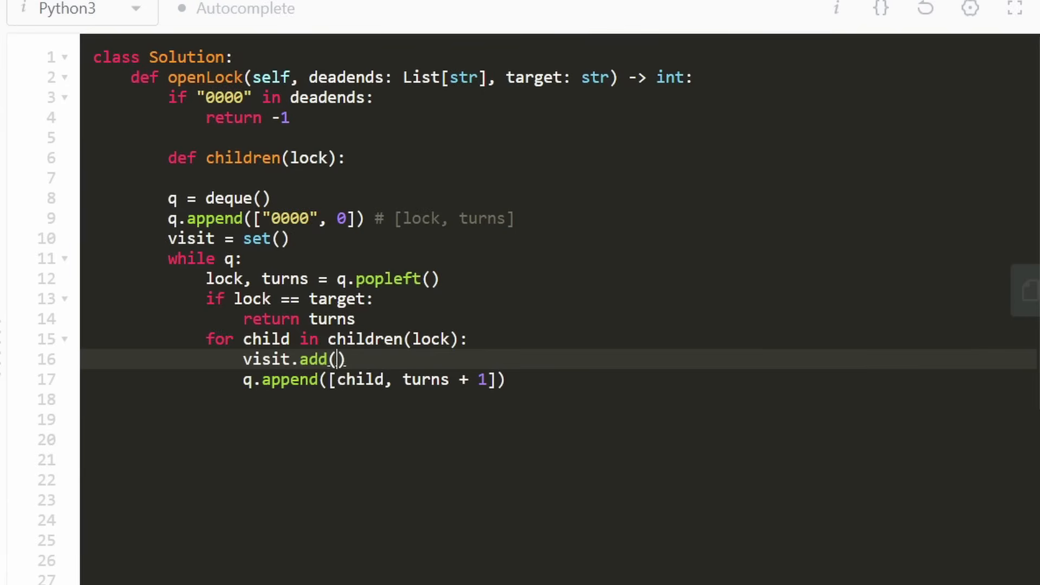
type("child")
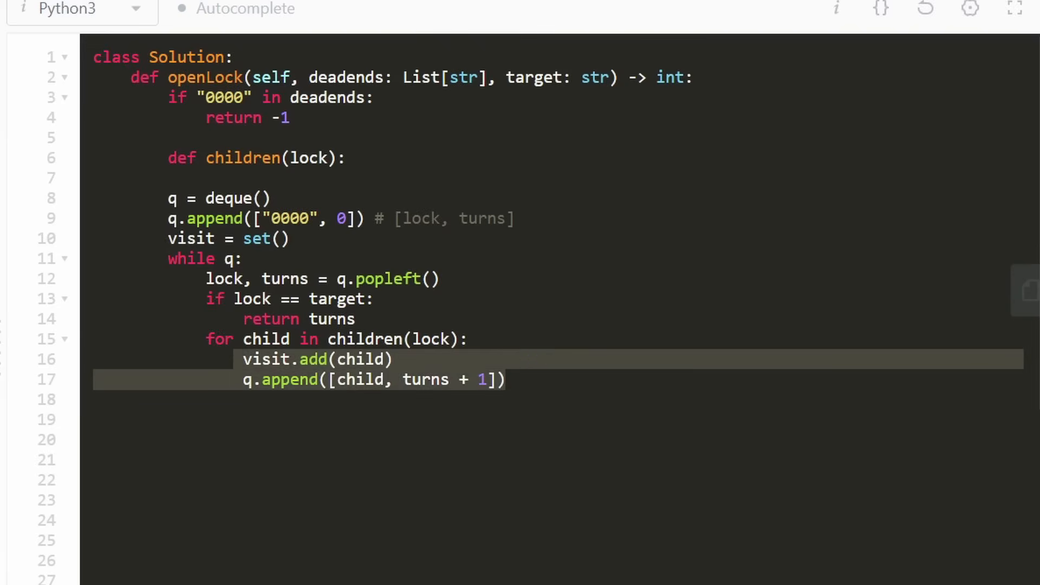
key("Enter")
type("if c")
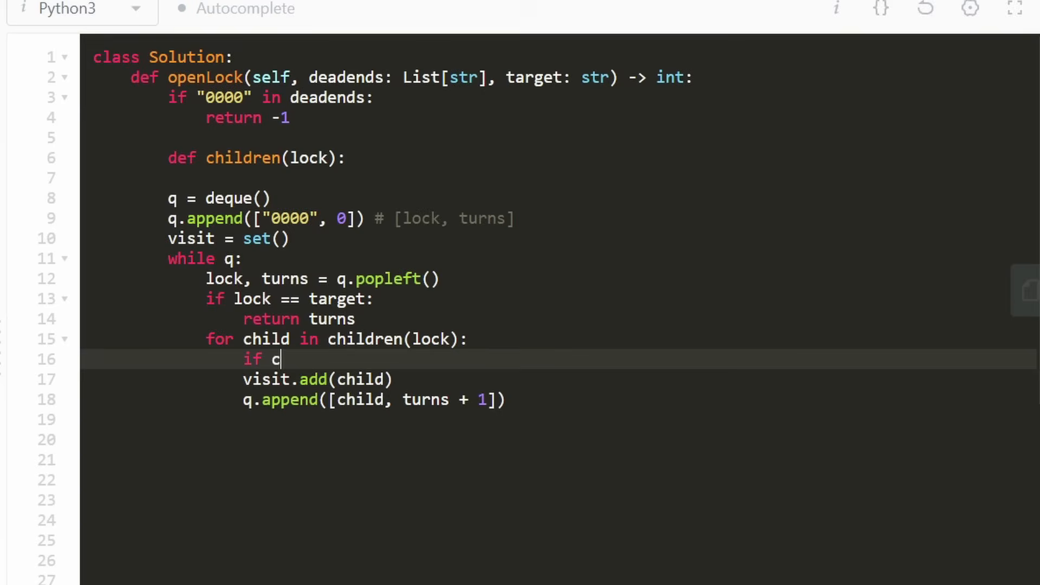
type("hild not in")
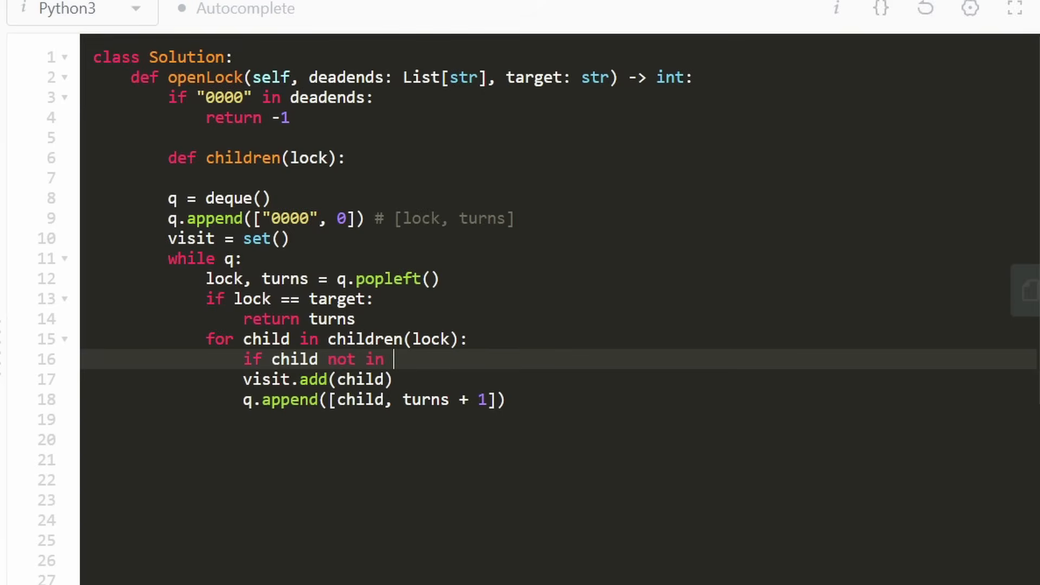
type("visit:")
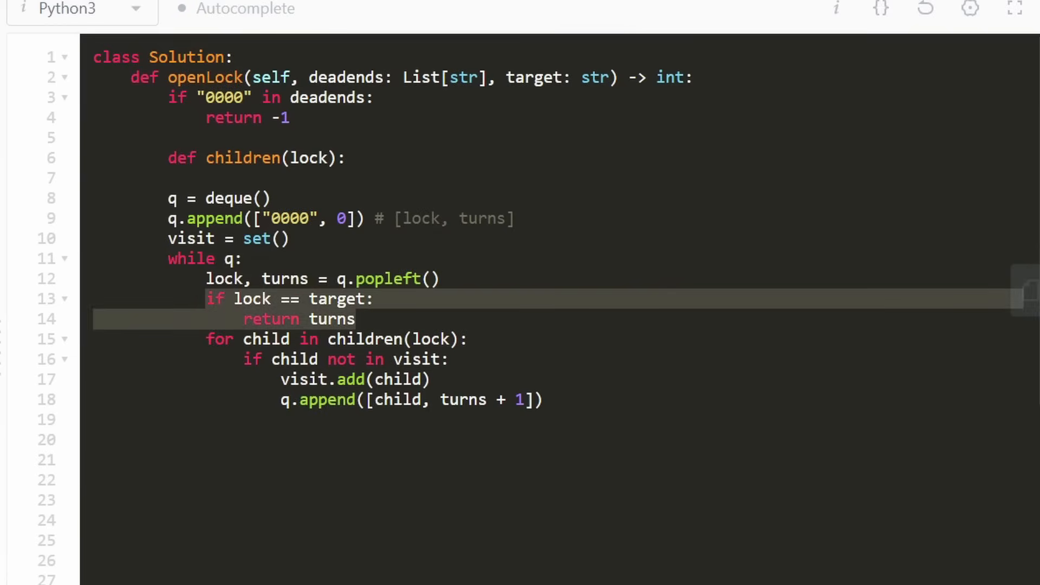
type("r")
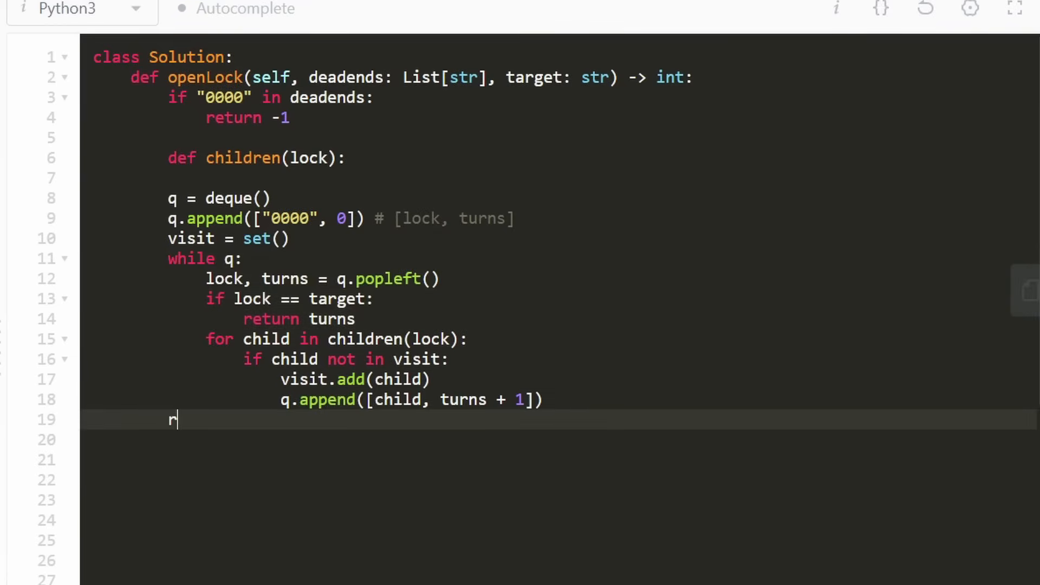
type("eturn -1")
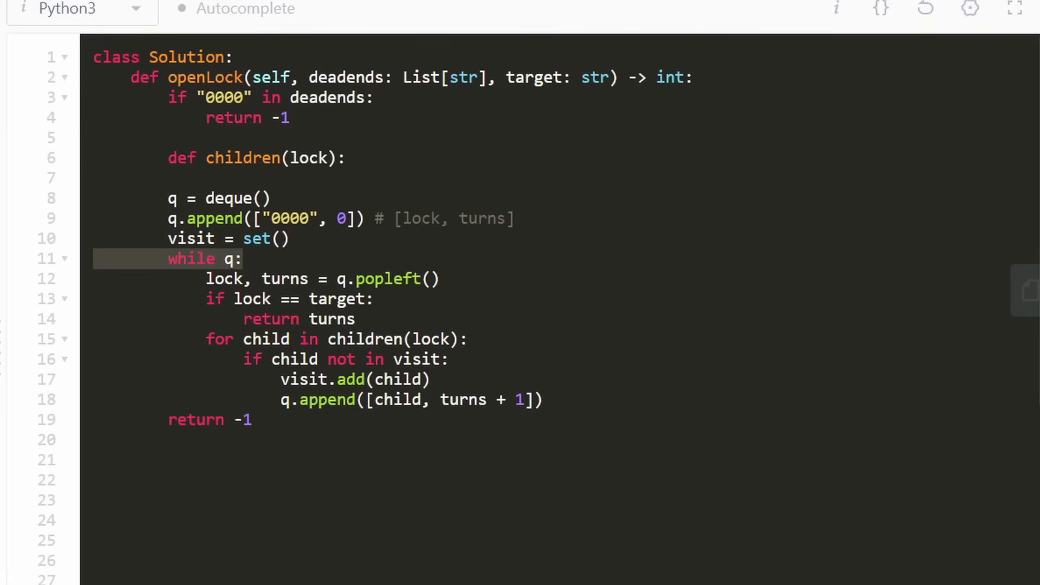
left_click(290, 239)
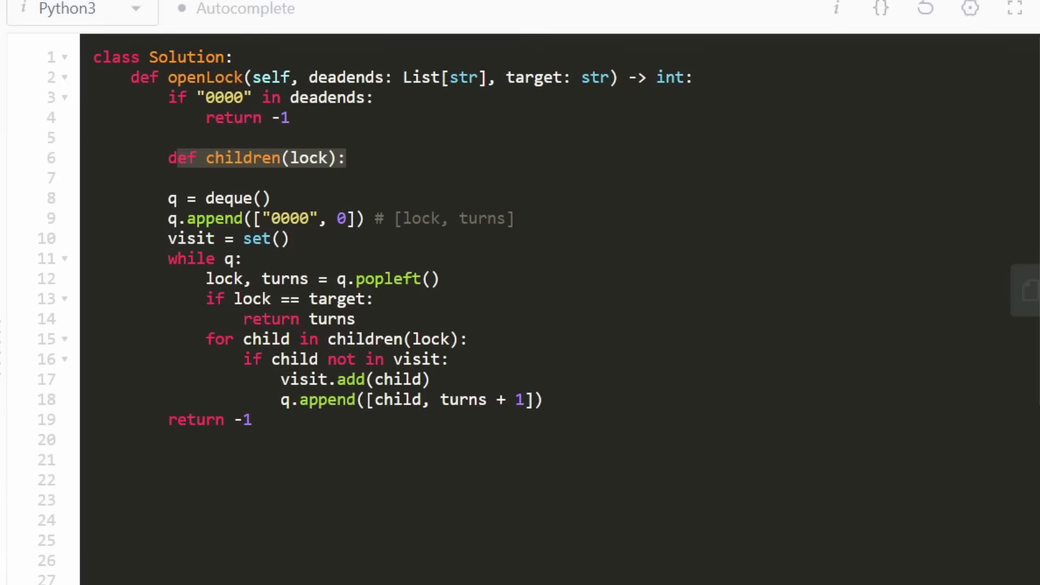
Seed the visit set with the deadends, so the line reads visit = set(deadends).
left_click(319, 359)
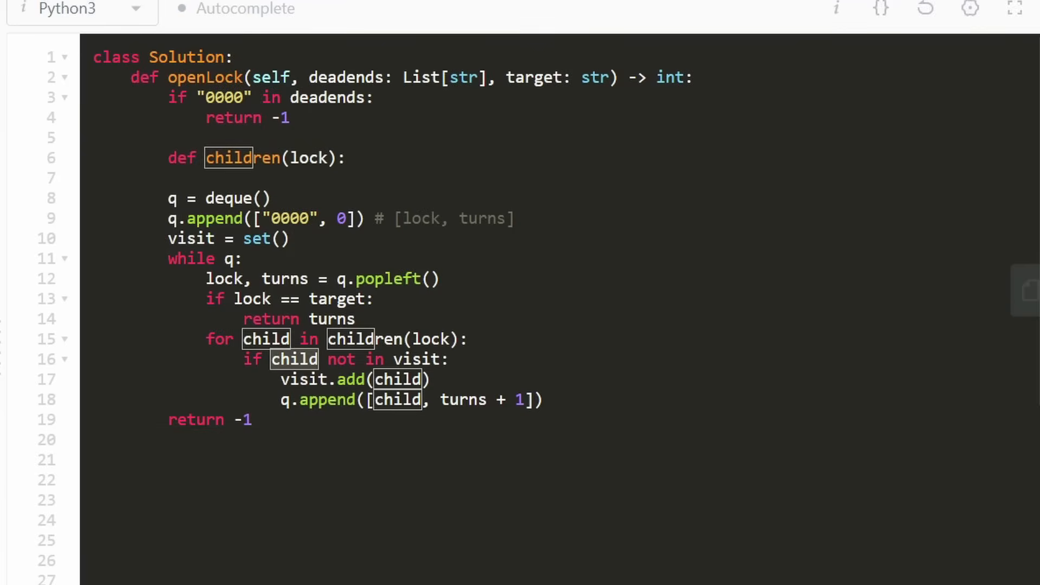
left_click(289, 117)
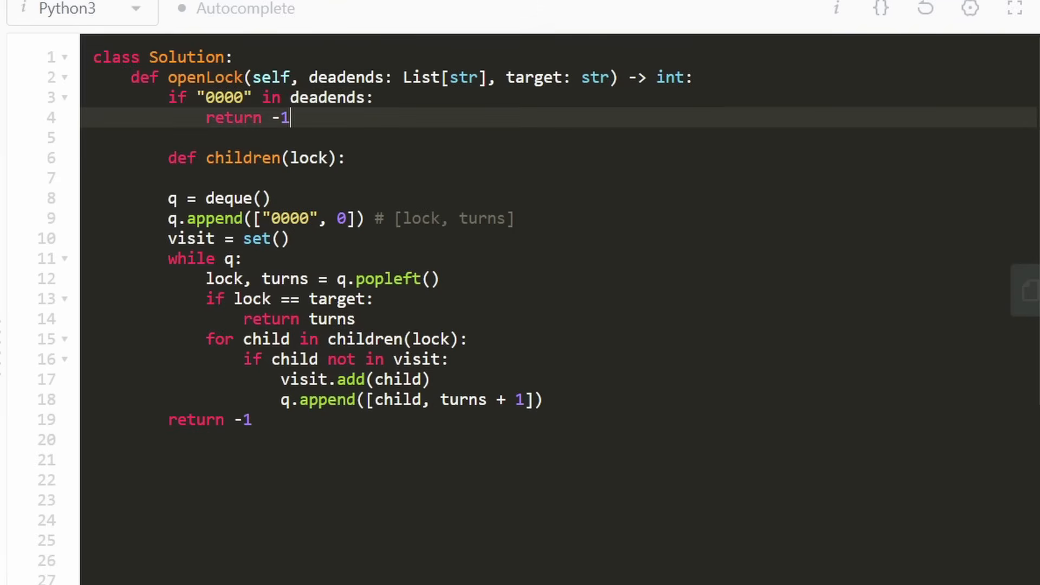
left_click(290, 238)
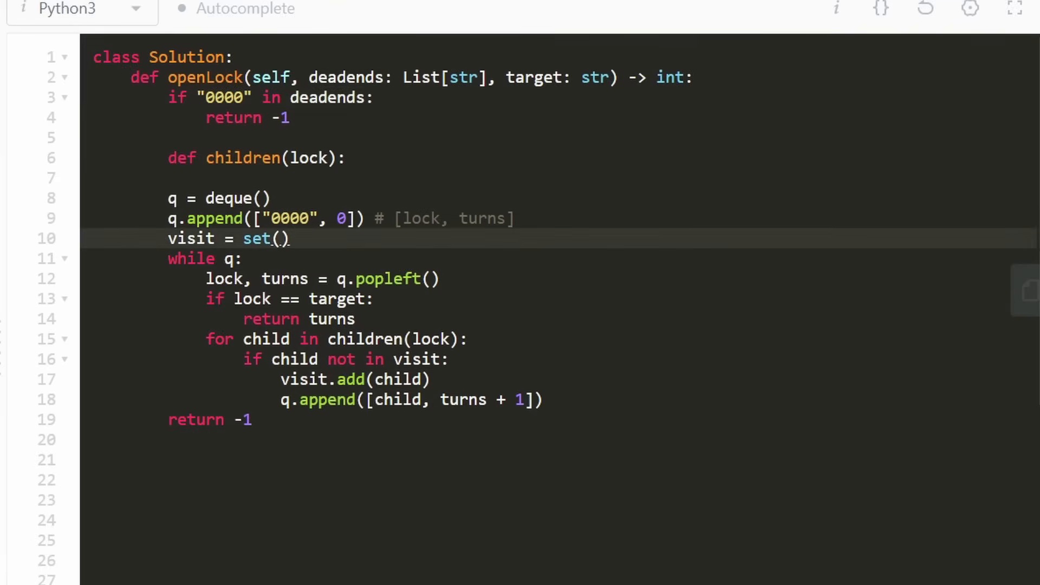
type("deadens = set")
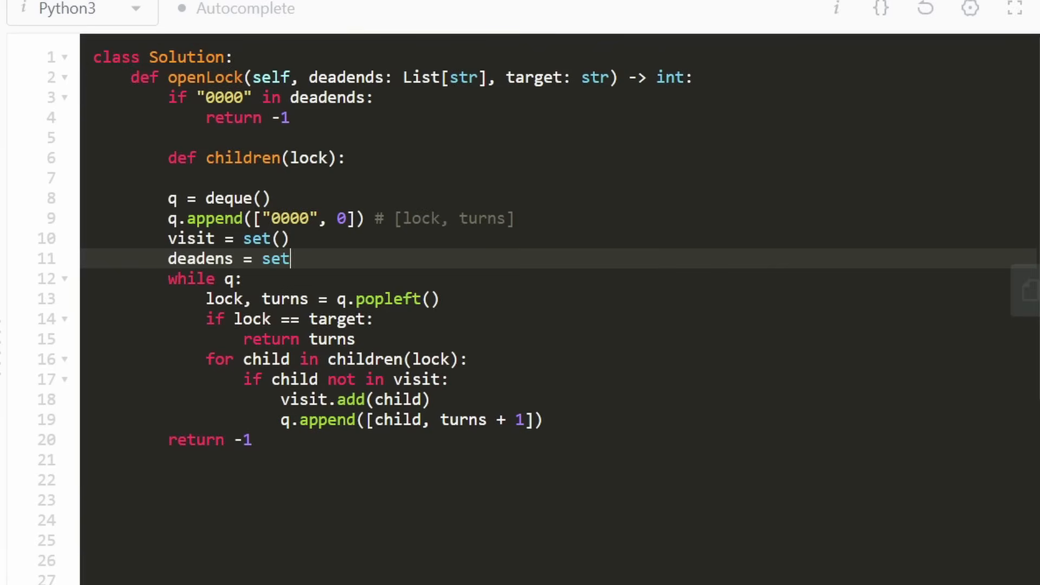
type("(deadends")
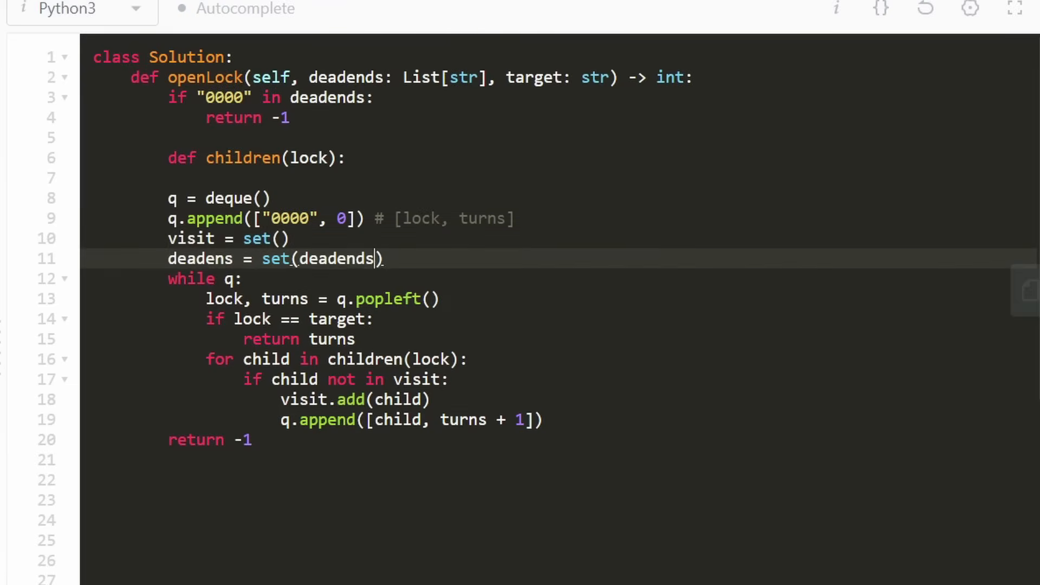
double_click(337, 258)
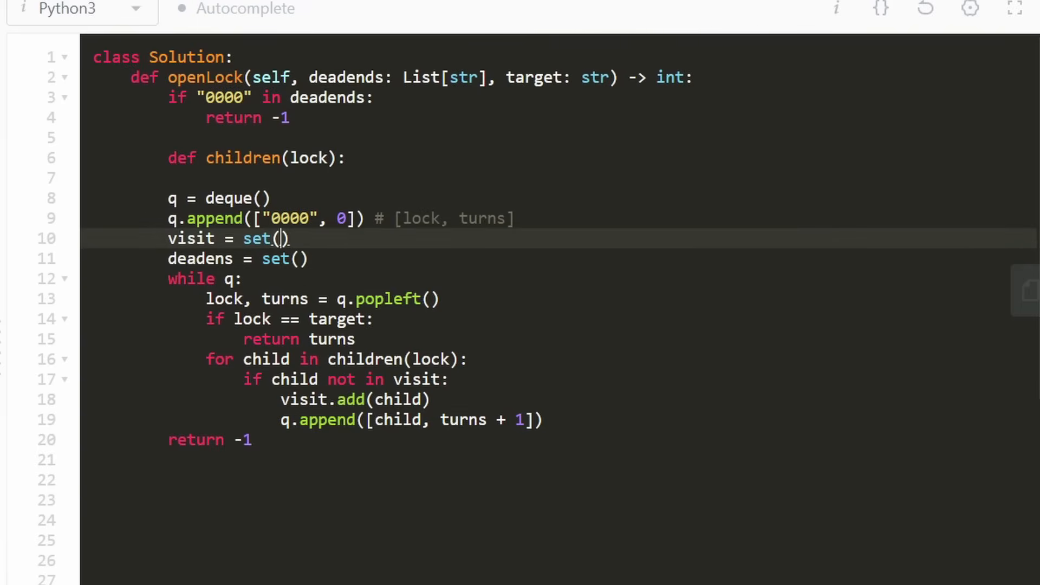
type("deadends")
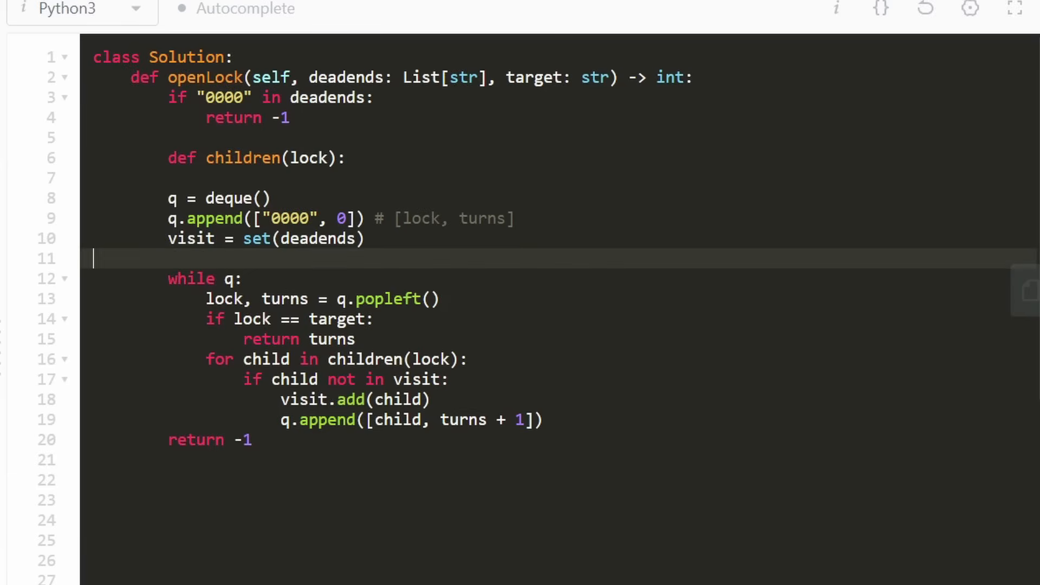
Delete the leftover empty line 11 beneath the visit set line.
key("Backspace")
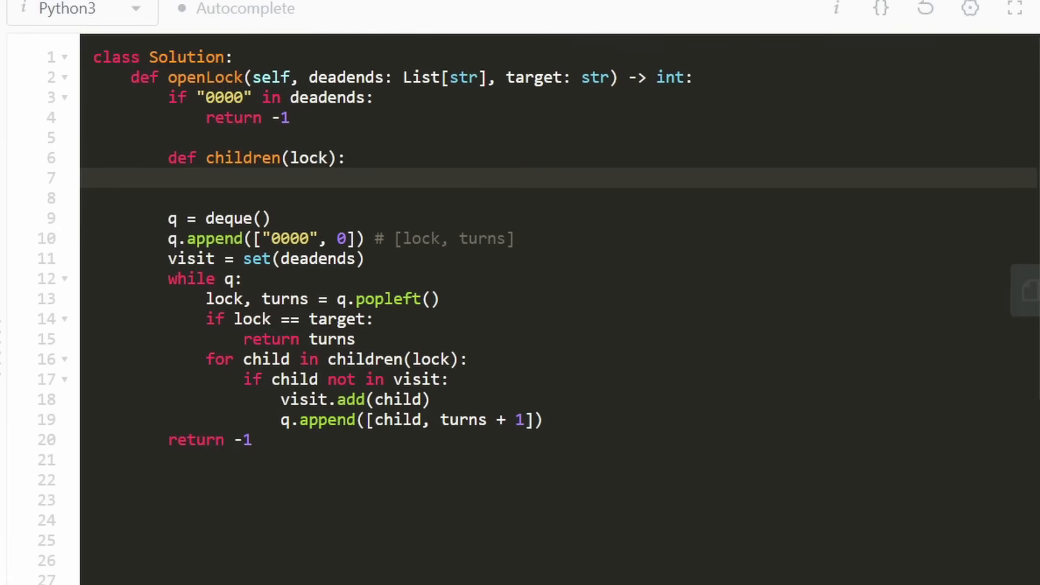
Start the children helper with res = [] and a loop over the four wheels.
type("res")
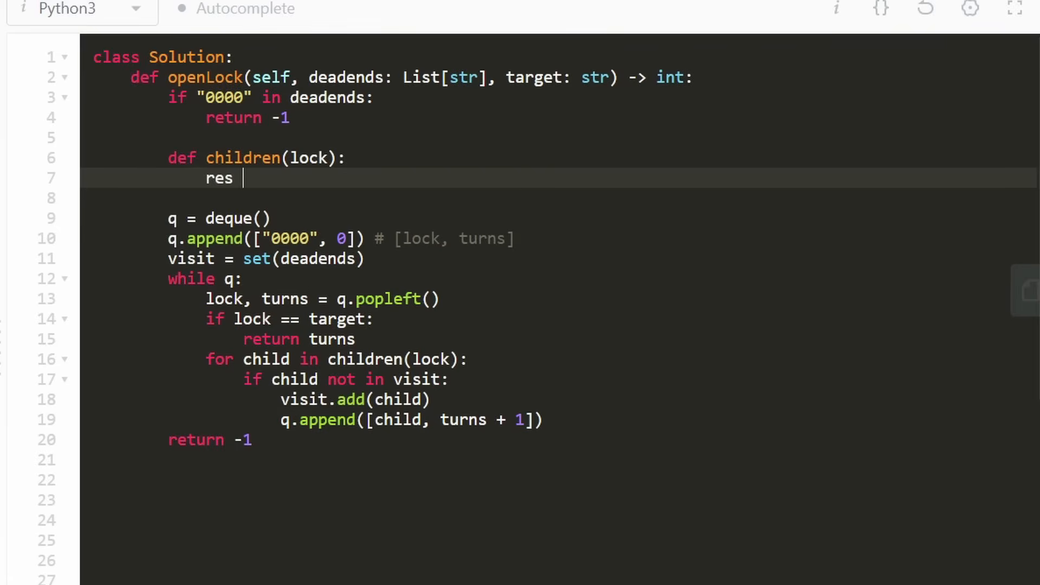
type("= []")
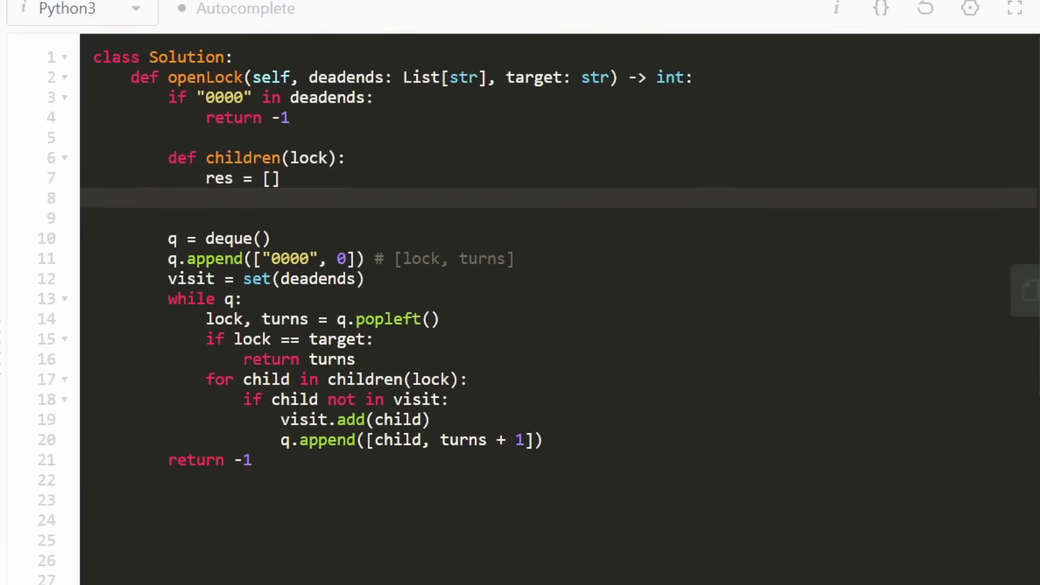
type("for")
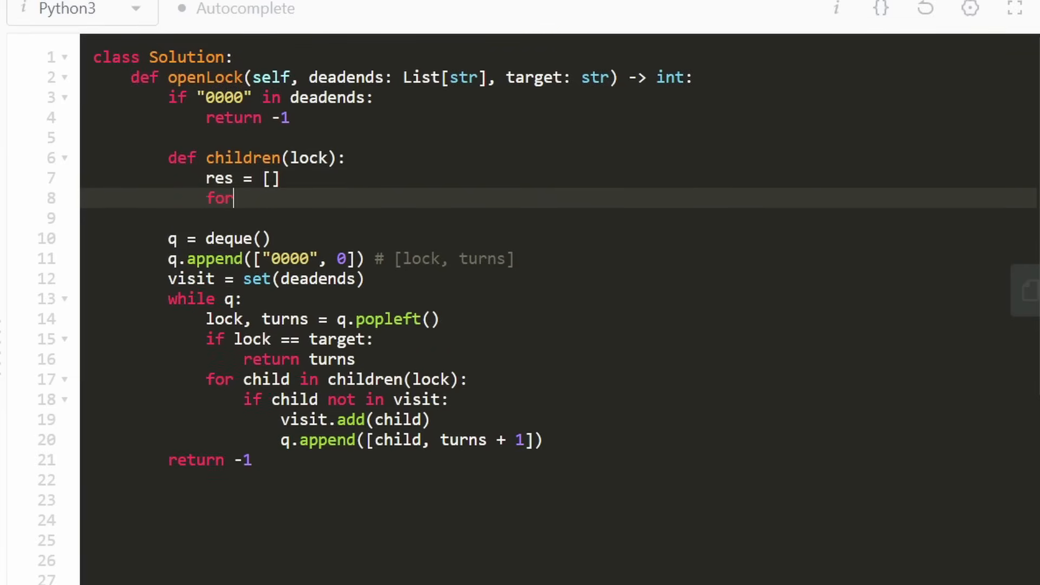
type("i")
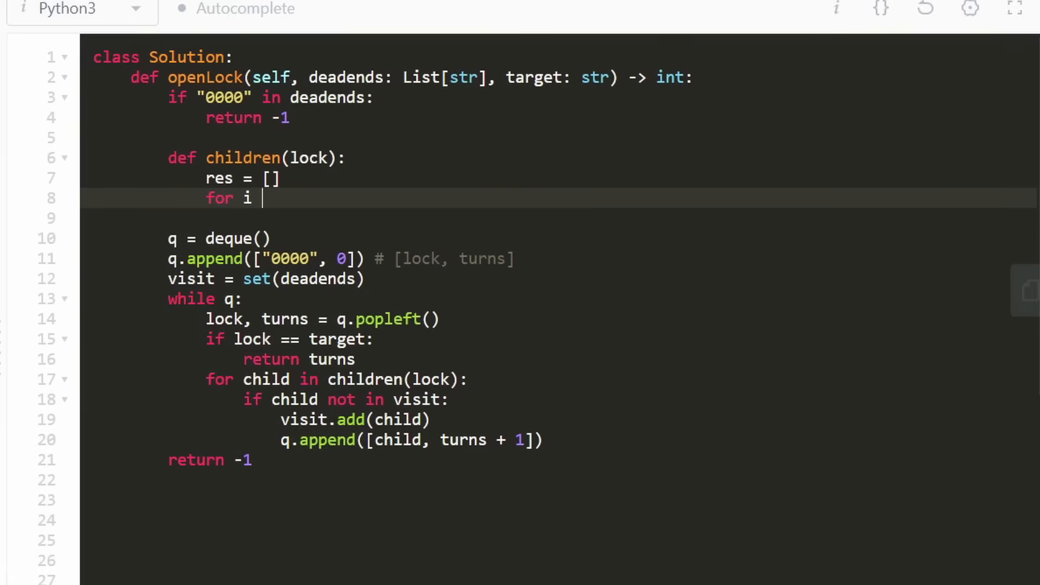
type("in range(4):")
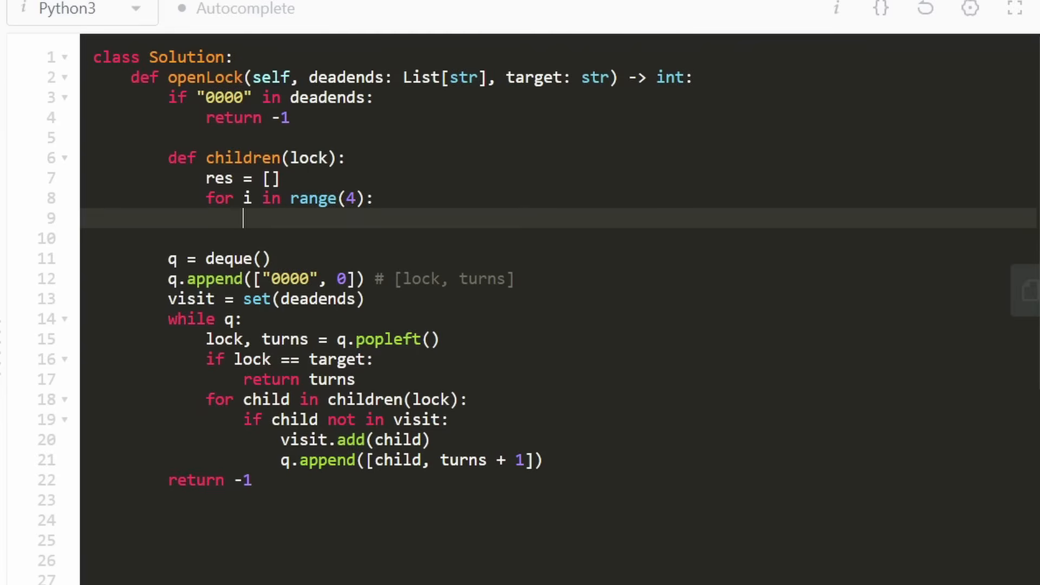
Inside the loop, compute digit = str((int(lock[i]) + 1) % 10).
type("l")
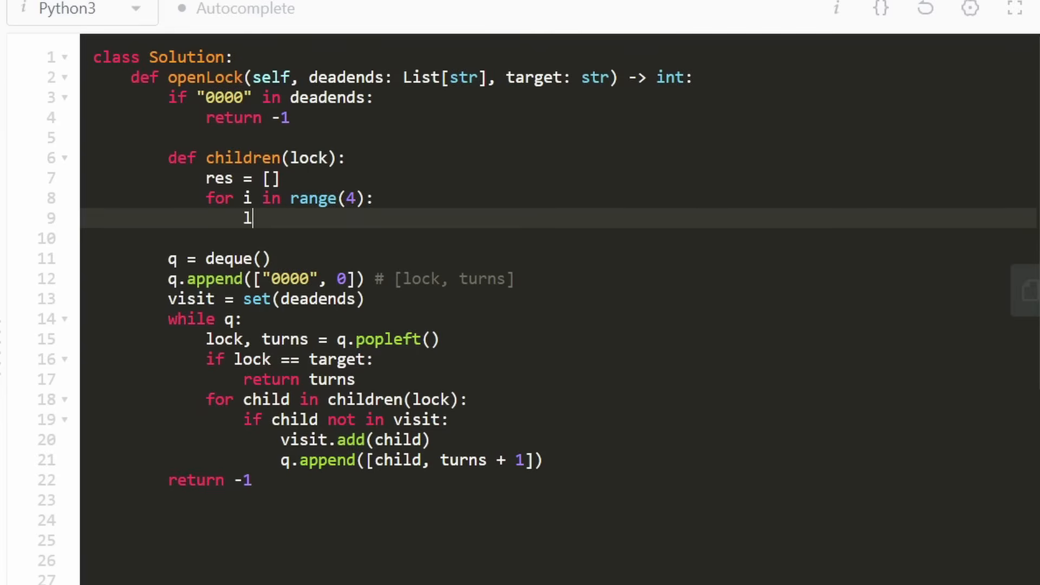
type("ock[i]")
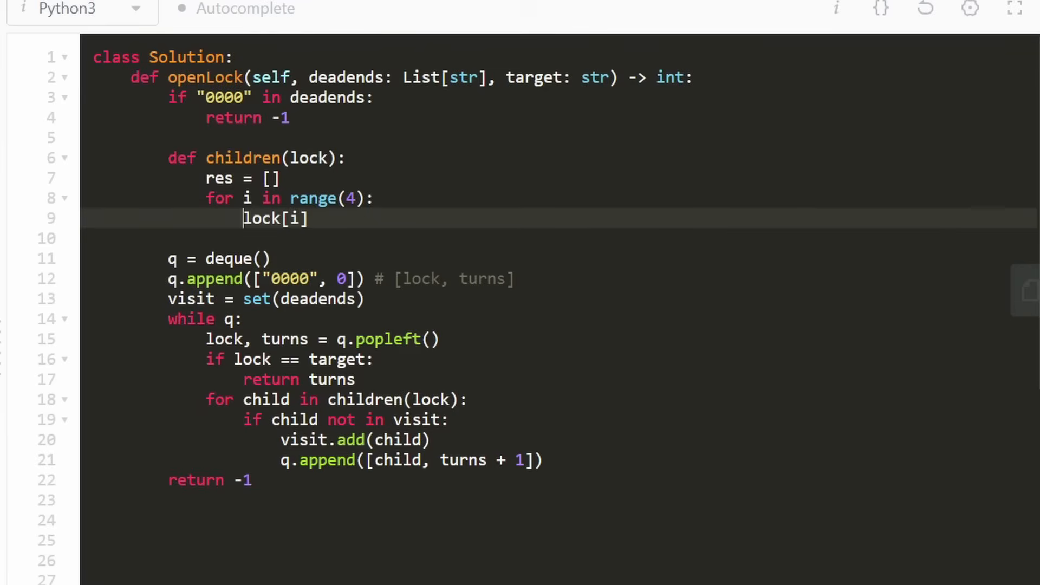
type("int")
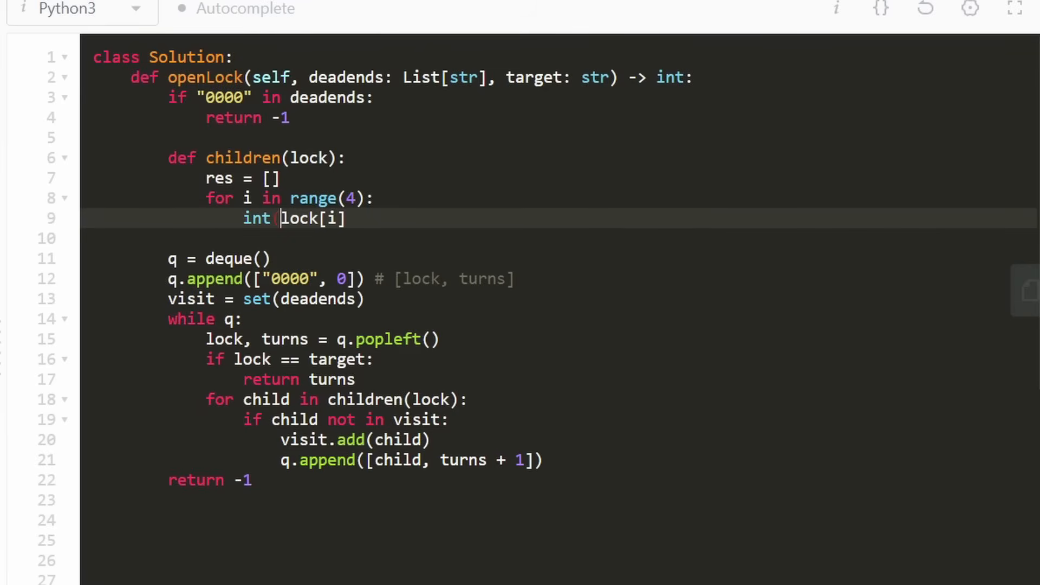
type("(")
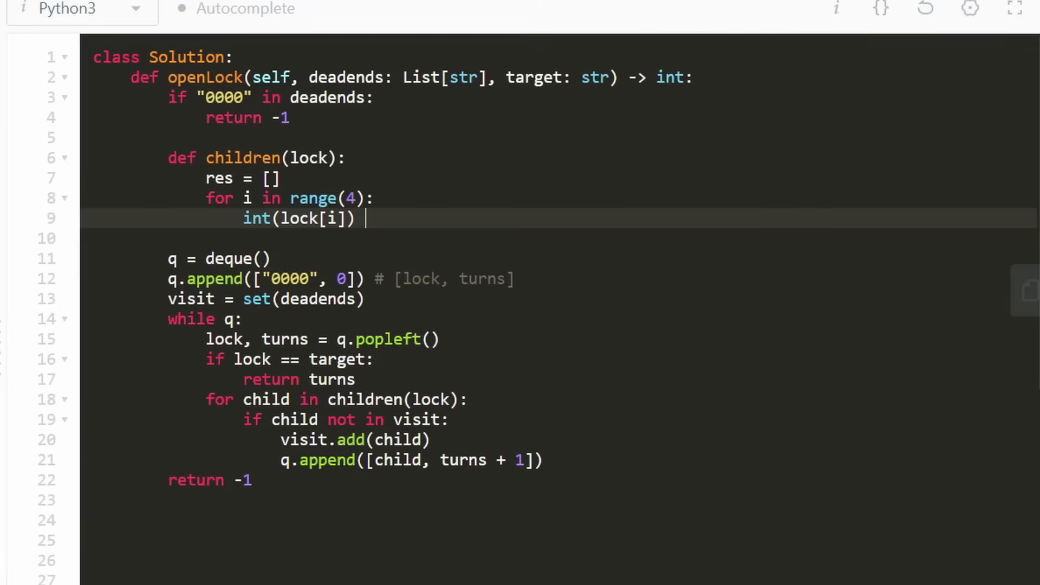
type("+ 1")
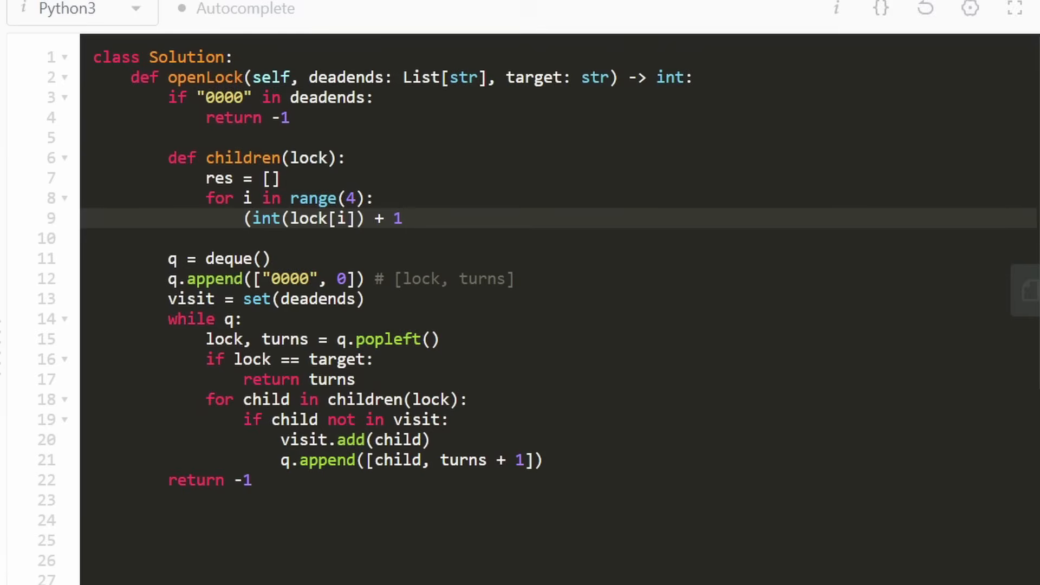
type(")")
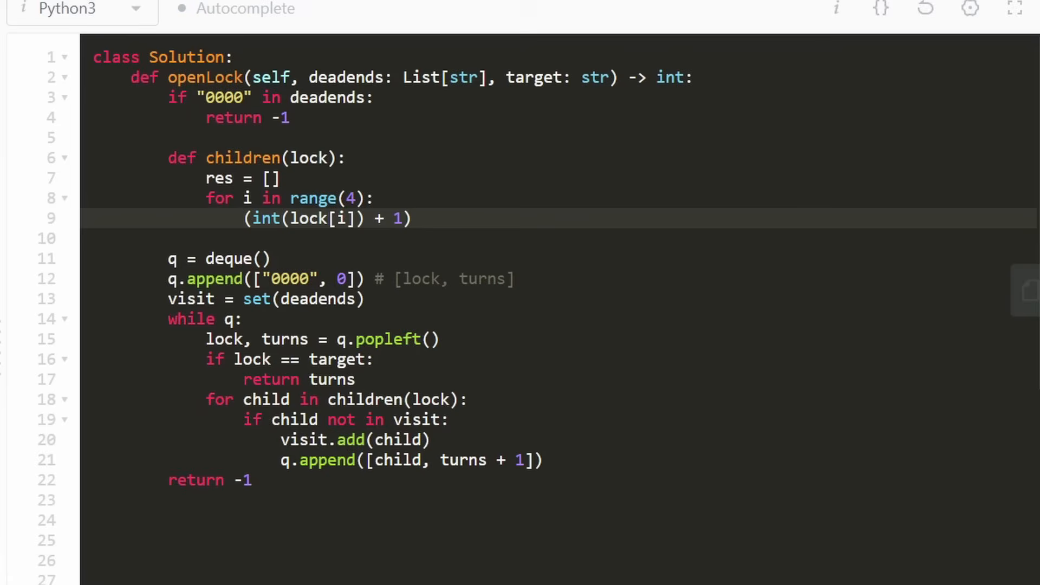
type("%")
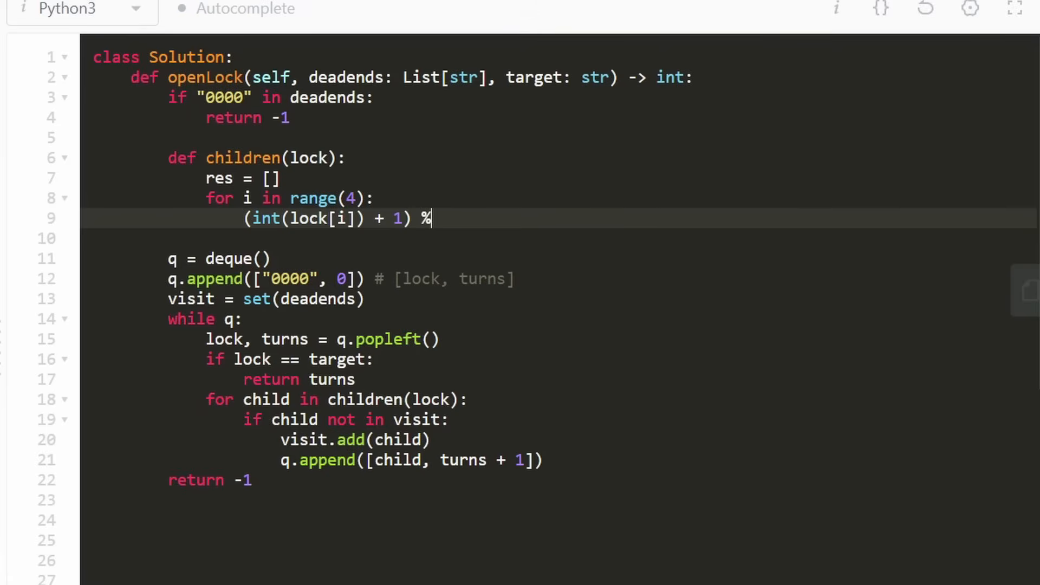
type("10")
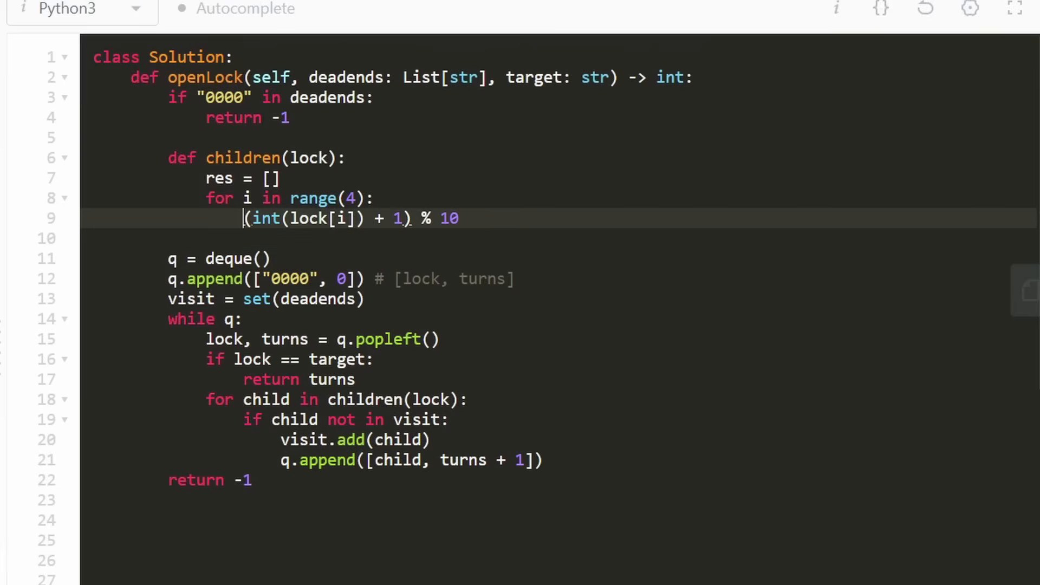
type("str(")
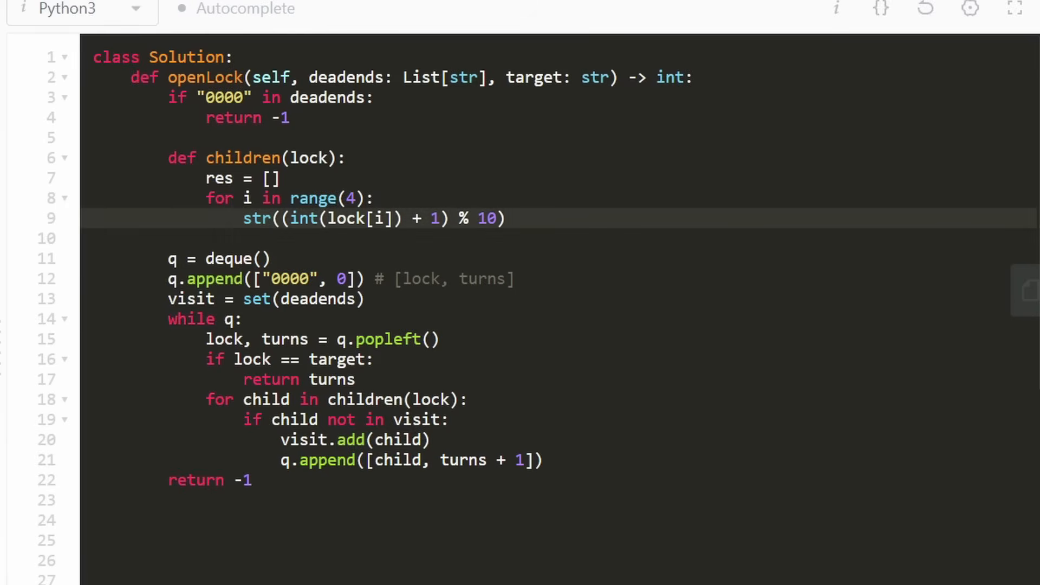
type("digit =")
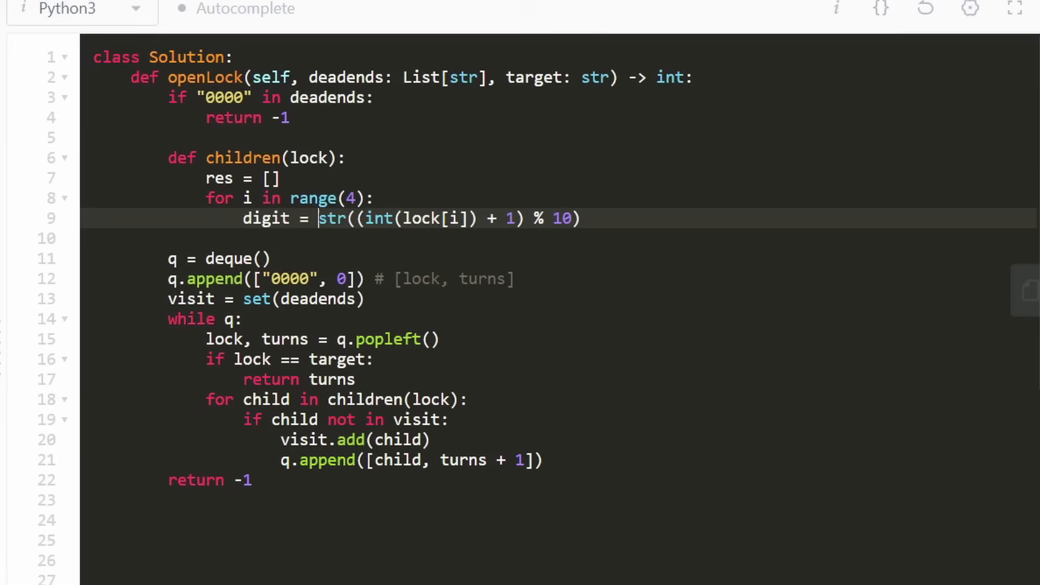
Append lock[:i] + digit + lock[i+1:] to res, then duplicate both lines for subtracting.
key("enter")
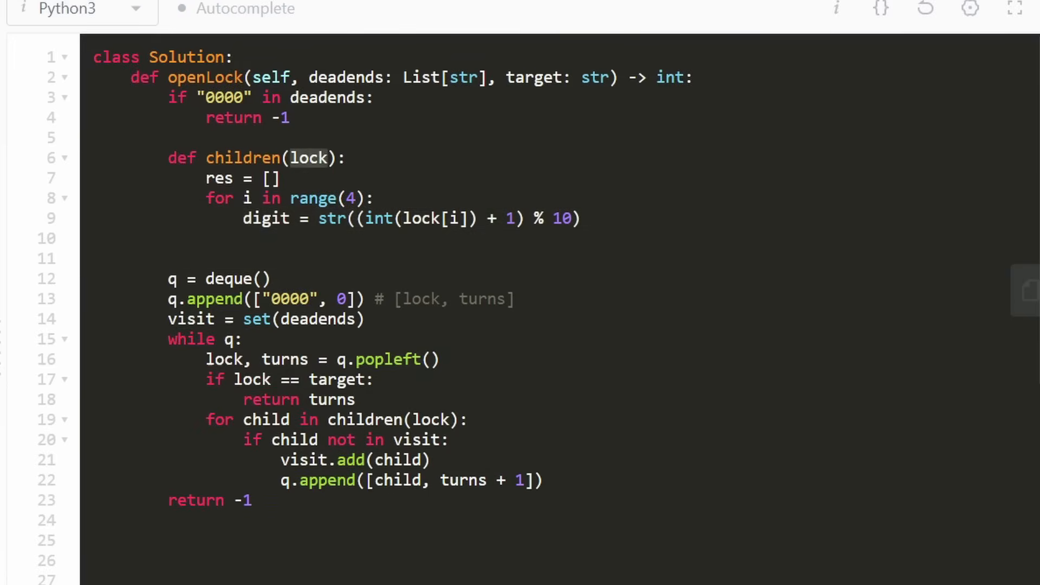
type("lo")
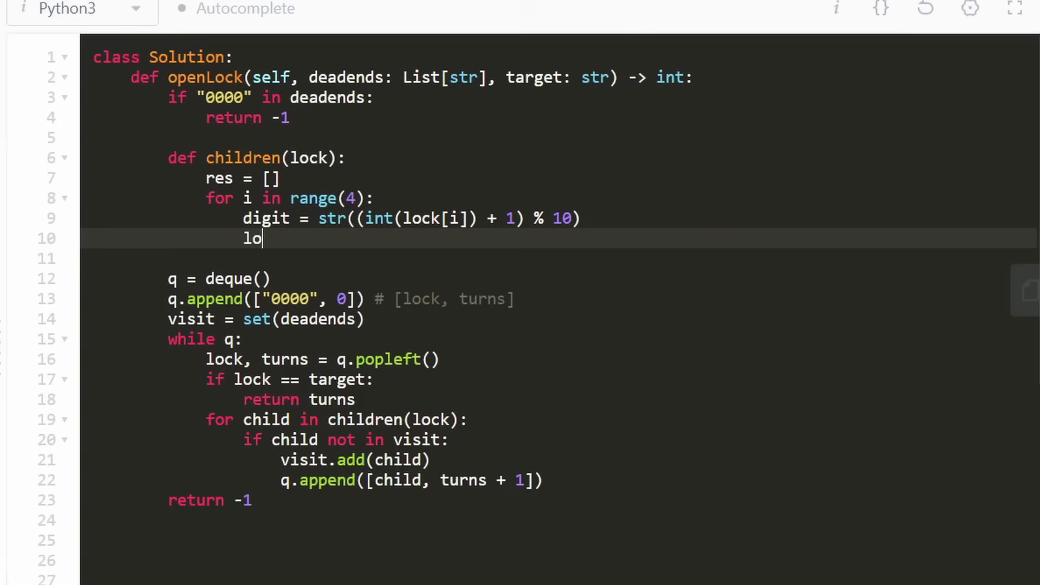
type("ck")
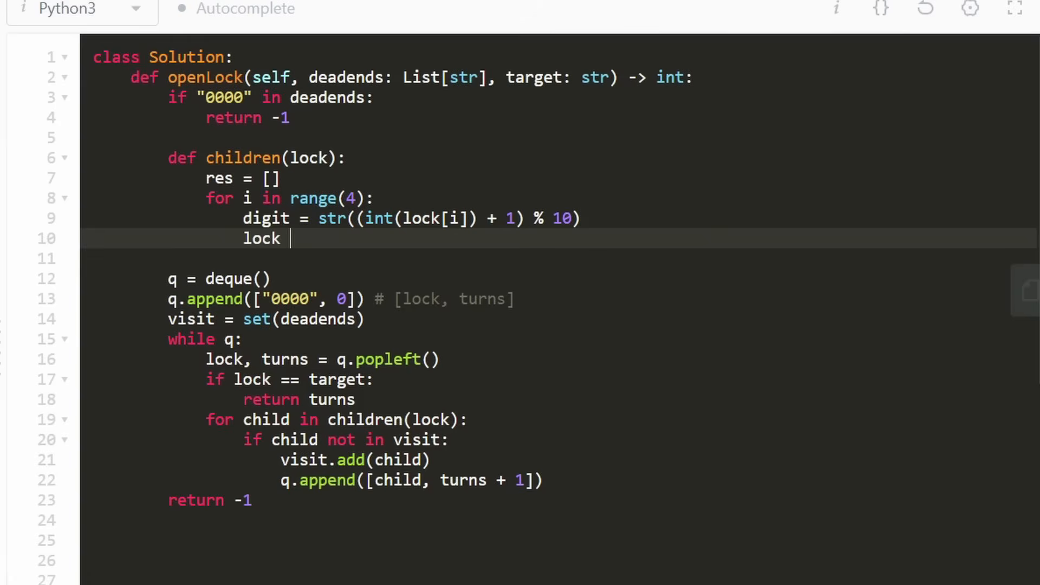
type("=")
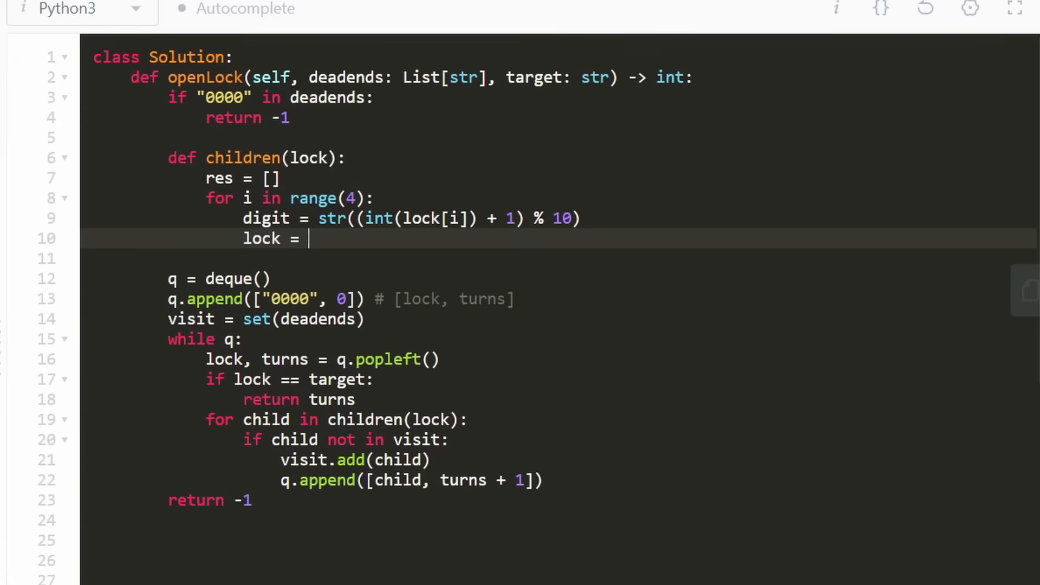
type("lock[]")
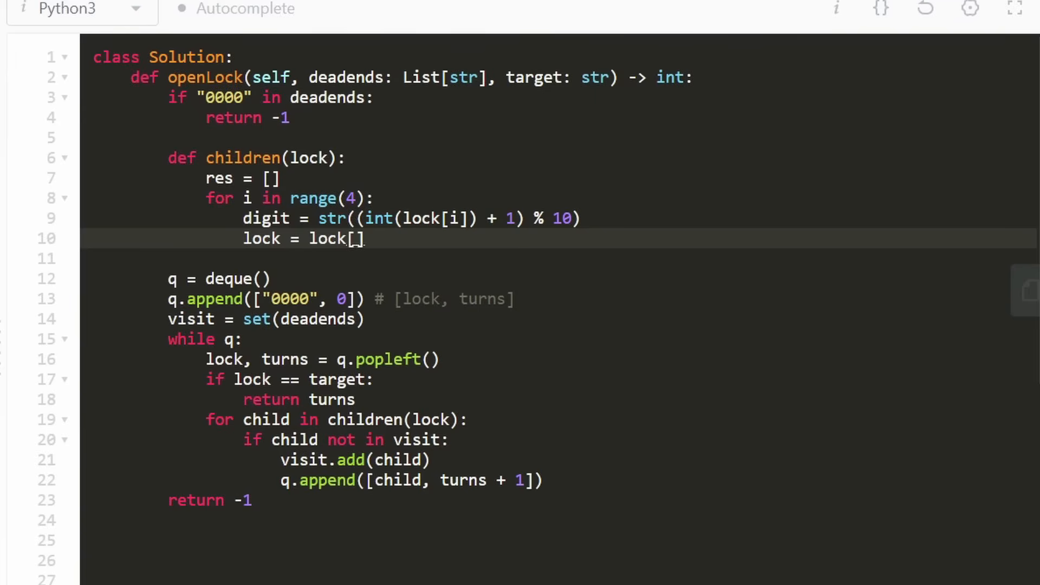
type(":")
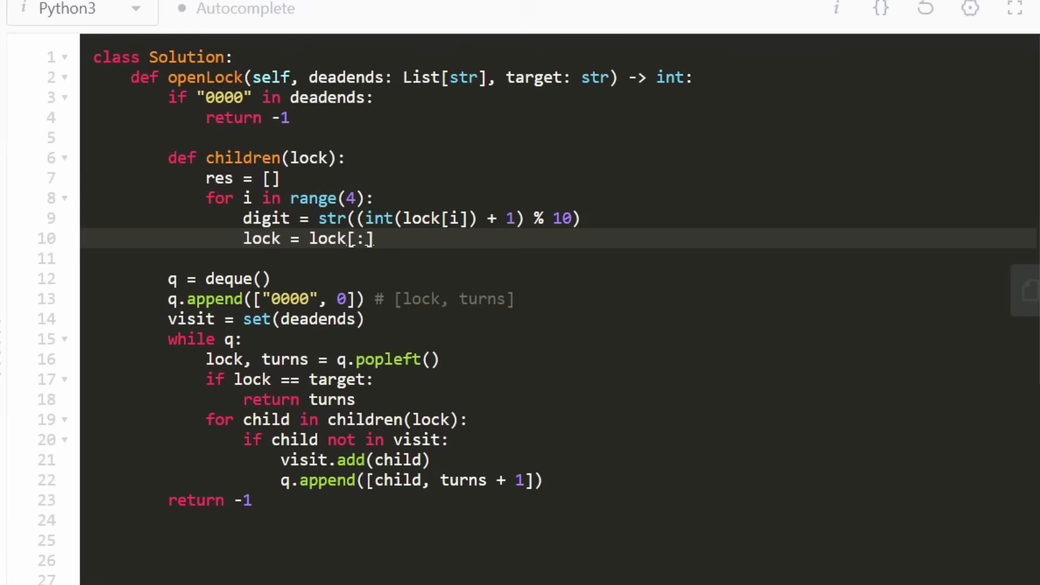
type("i")
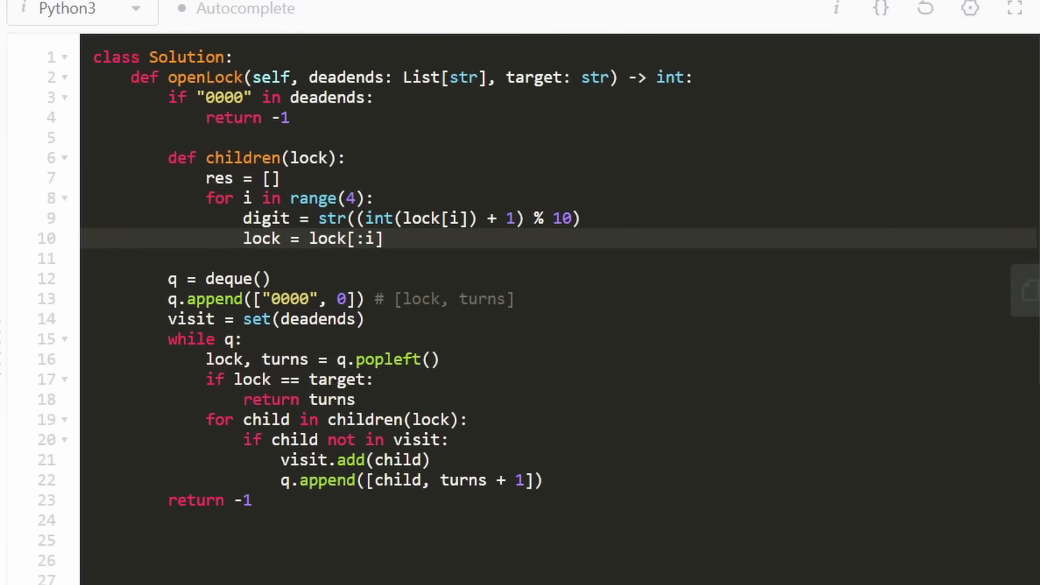
type("+ digit + lock[")
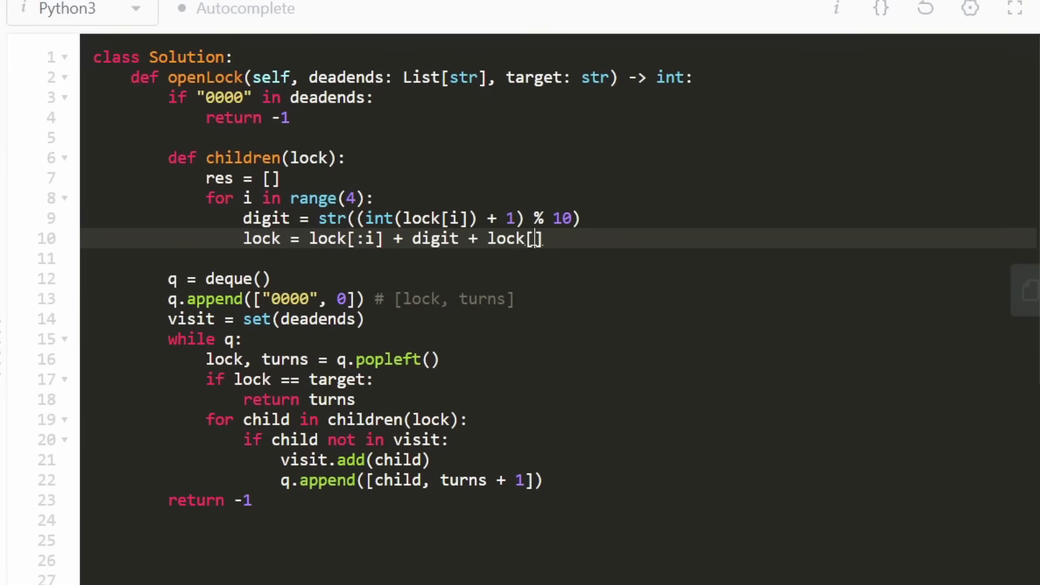
type("I+")
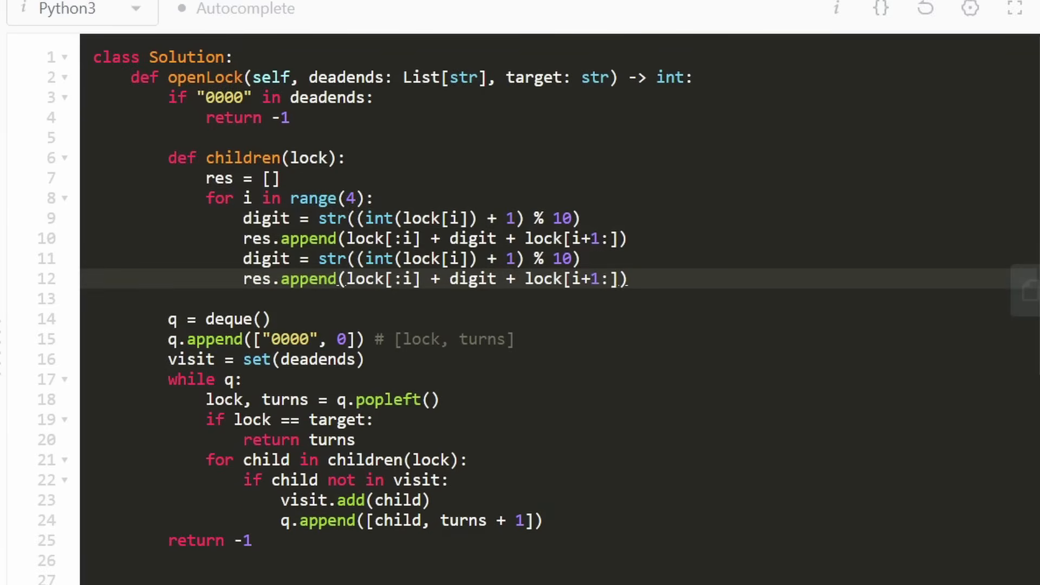
type("-")
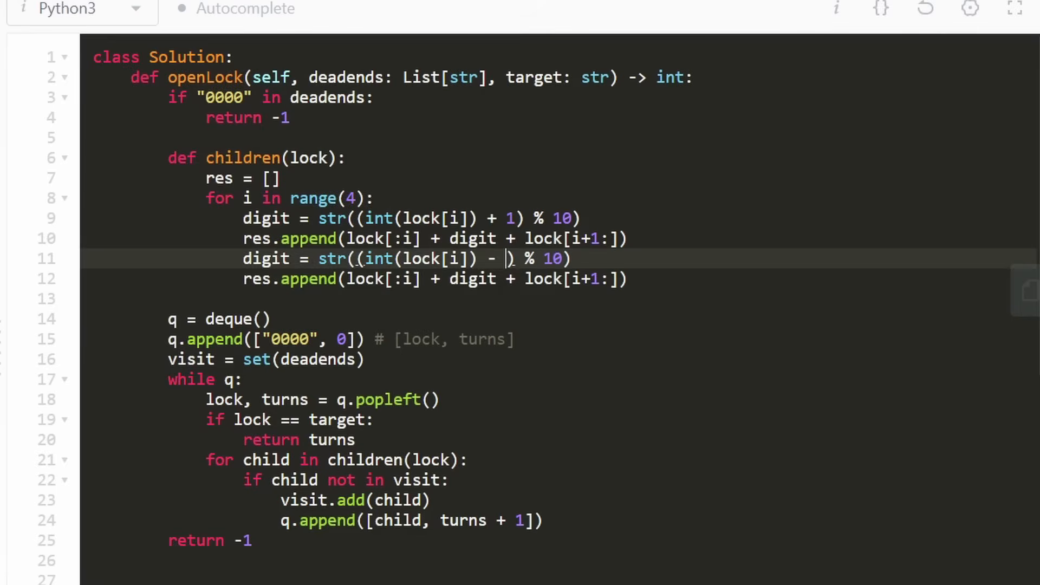
Make the copied digit str((int(lock[i]) - 1 + 10) % 10) and begin a return line.
type("1 +")
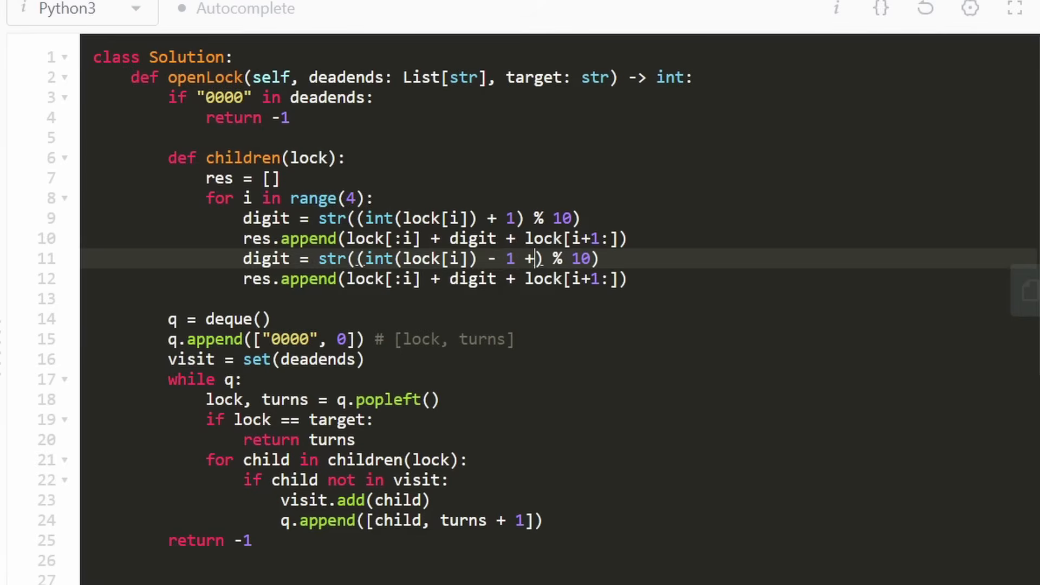
type("10")
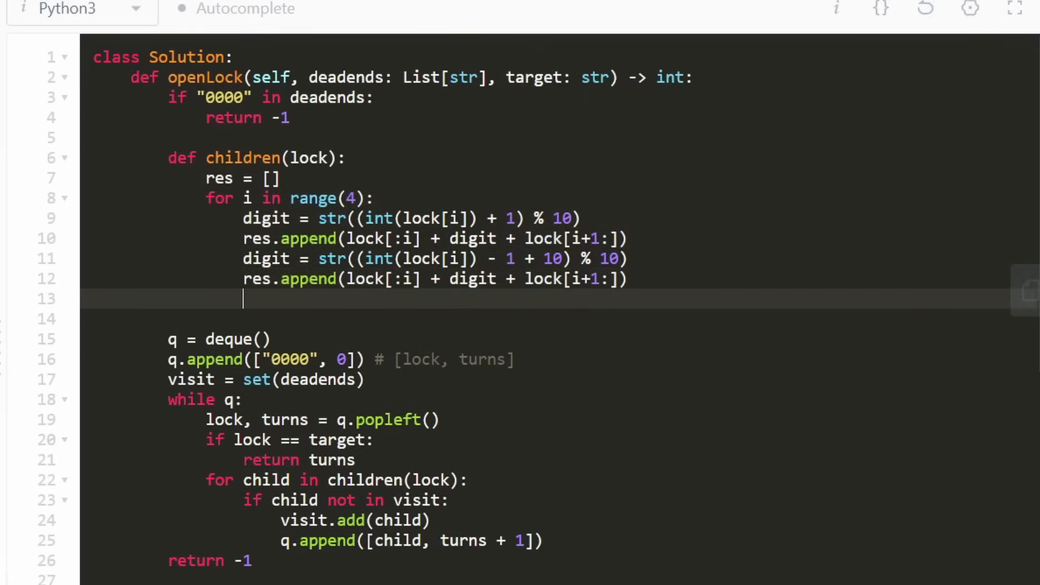
type("return")
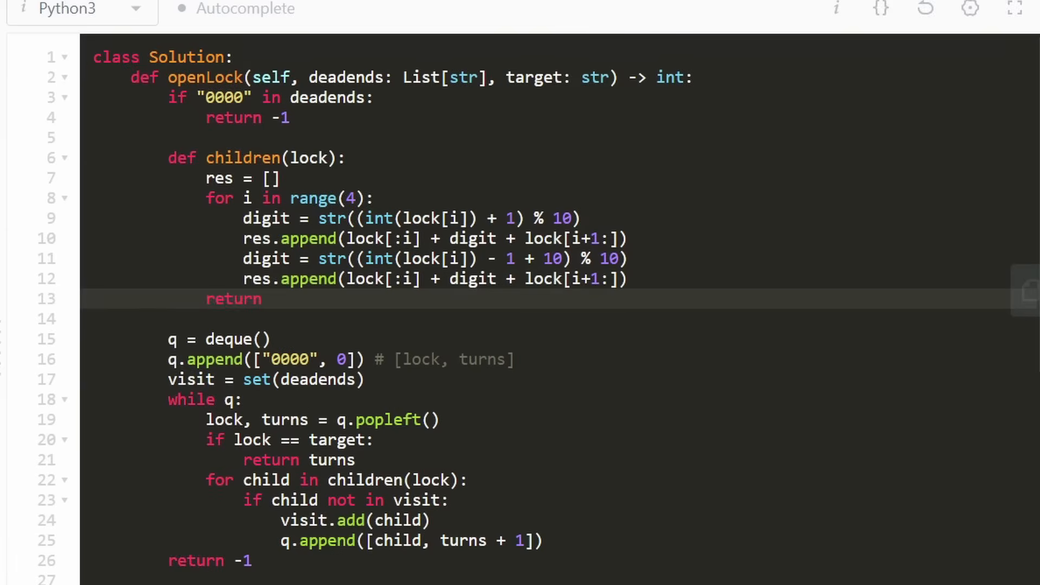
left_click(219, 178)
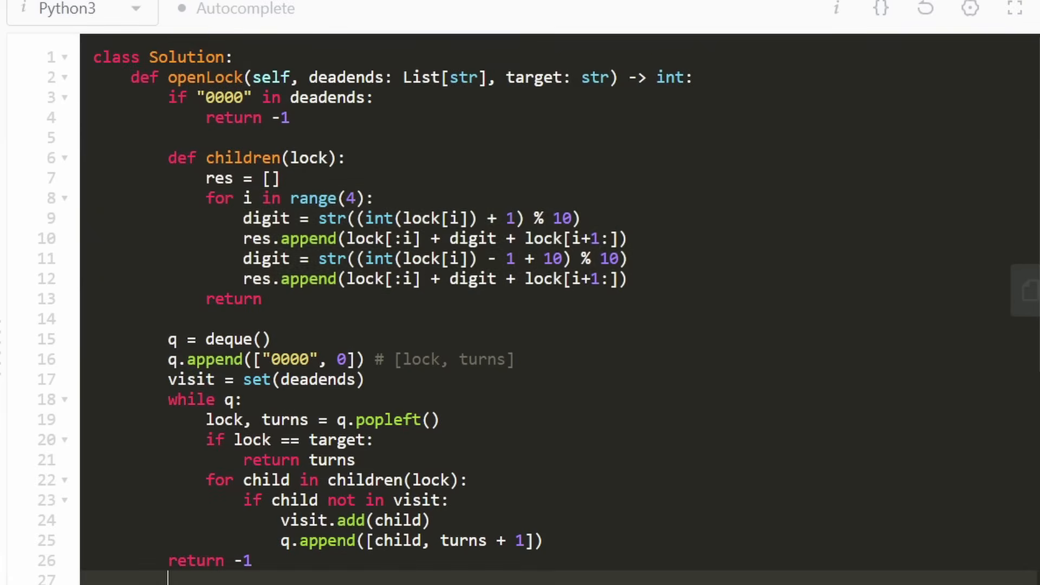
double_click(395, 479)
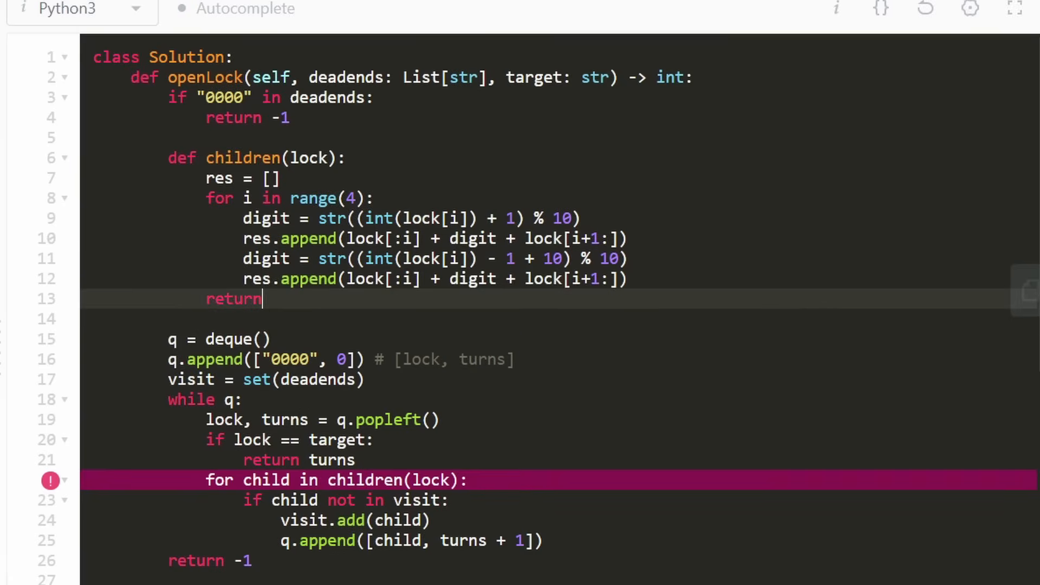
Complete the helper with return res and highlight the 1174 ms, 23.44% runtime result.
type("res")
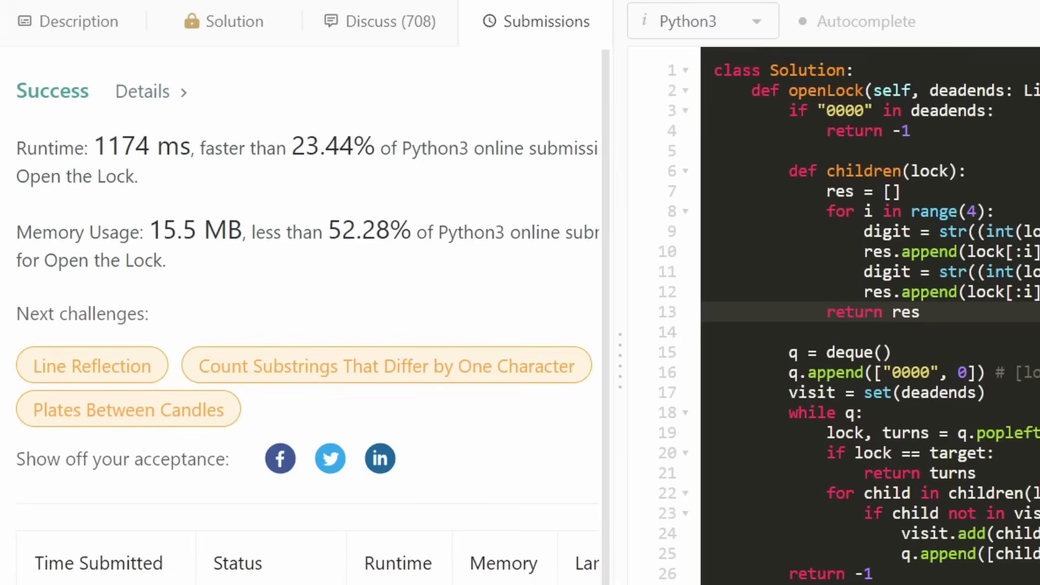
left_click_drag(60, 147, 385, 147)
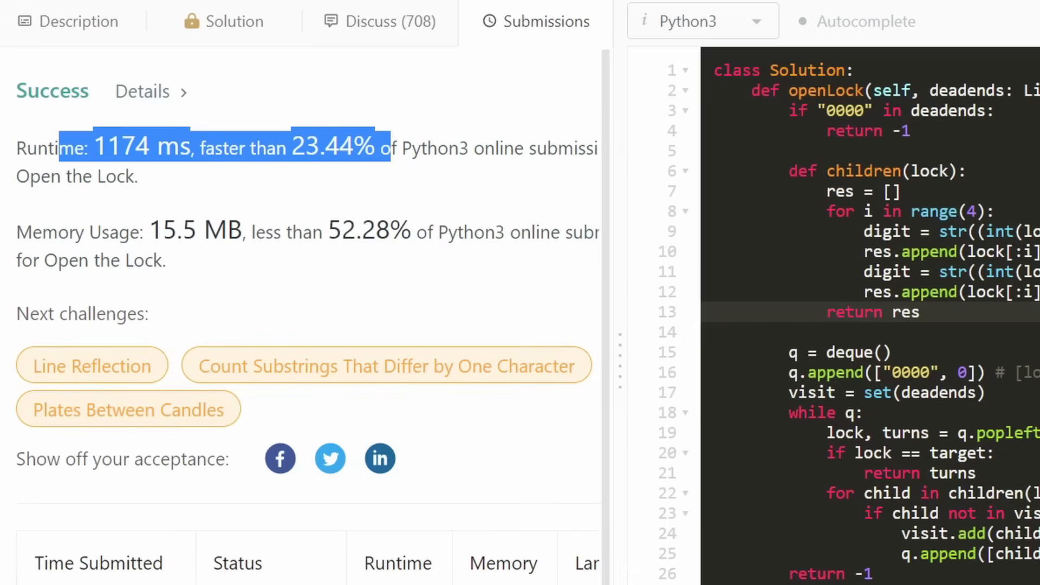